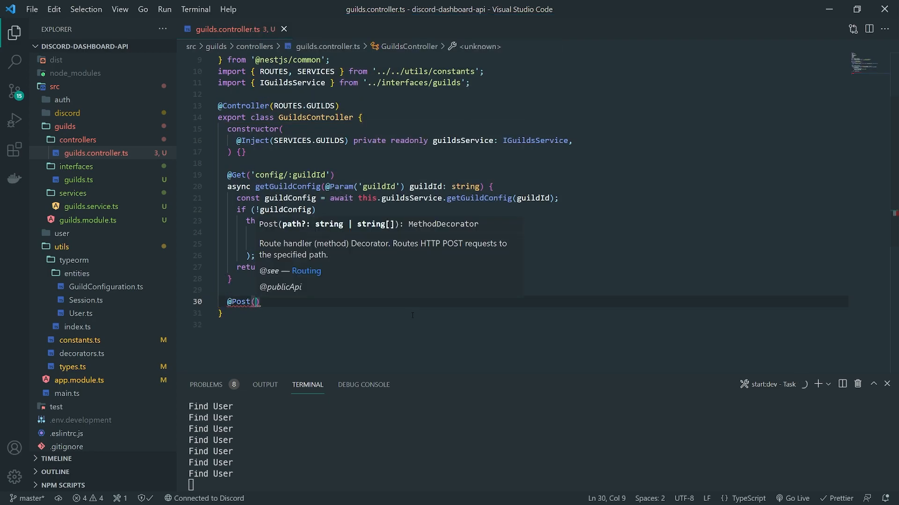
pyautogui.write("'")
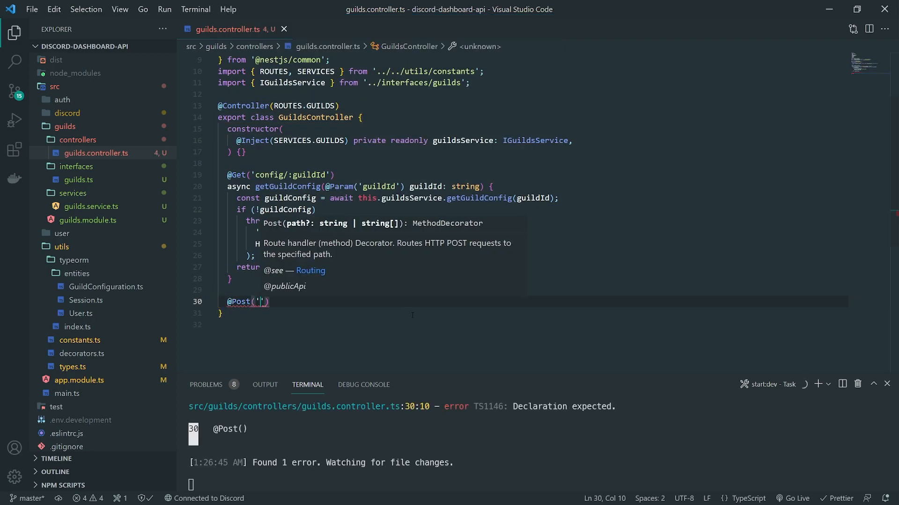
pyautogui.write("'")
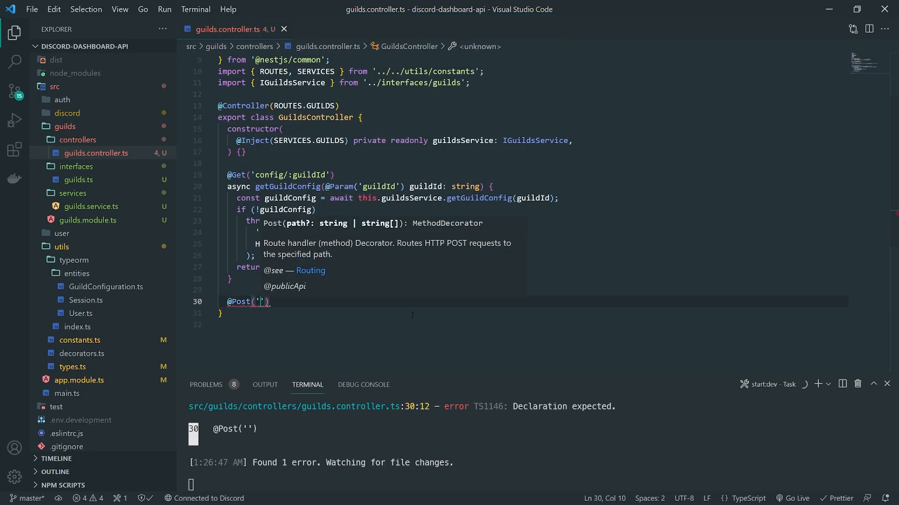
pyautogui.write('config')
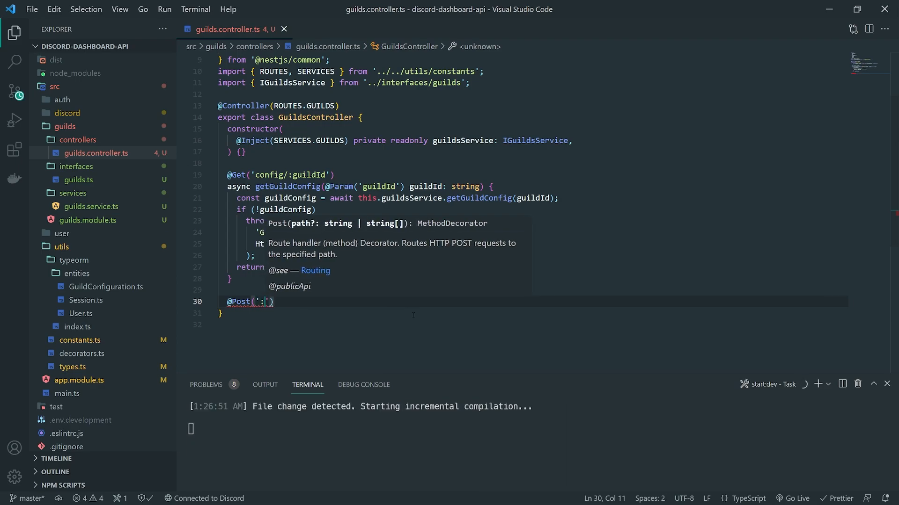
pyautogui.write('guildId/config/prefix')
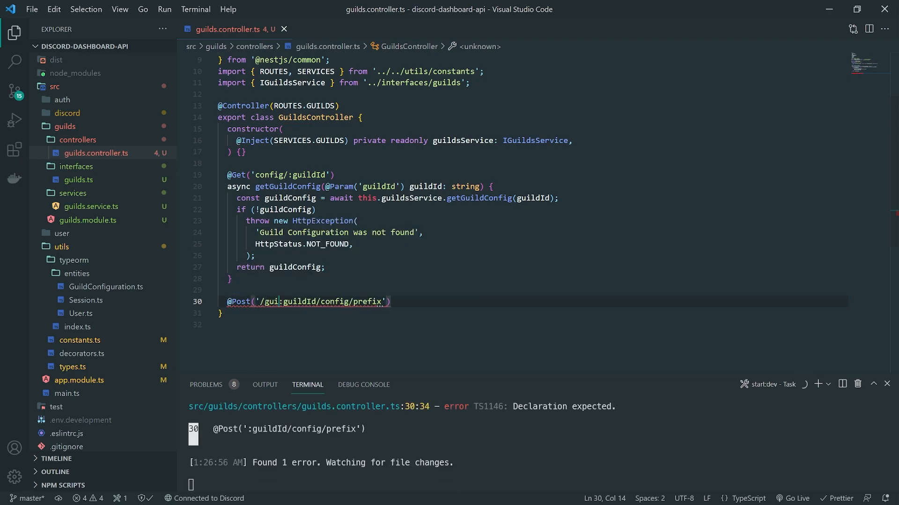
pyautogui.write('lds')
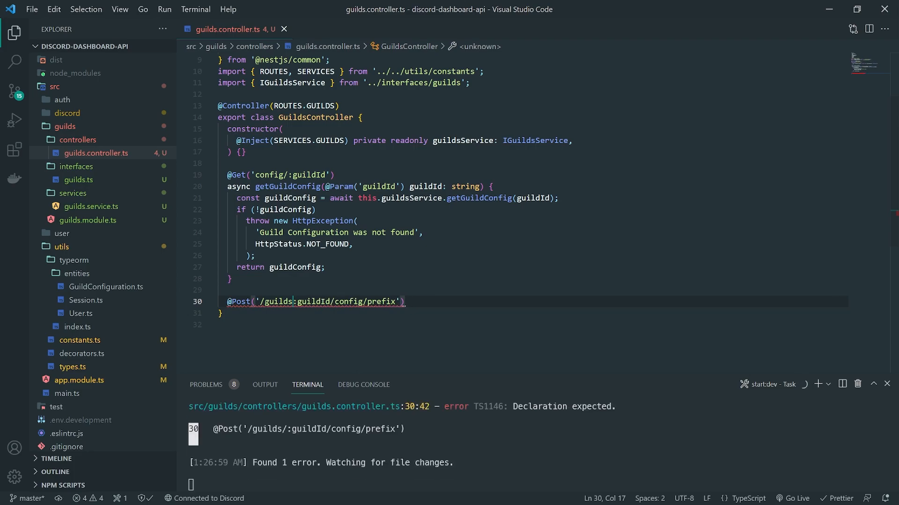
pyautogui.press('Backspace')
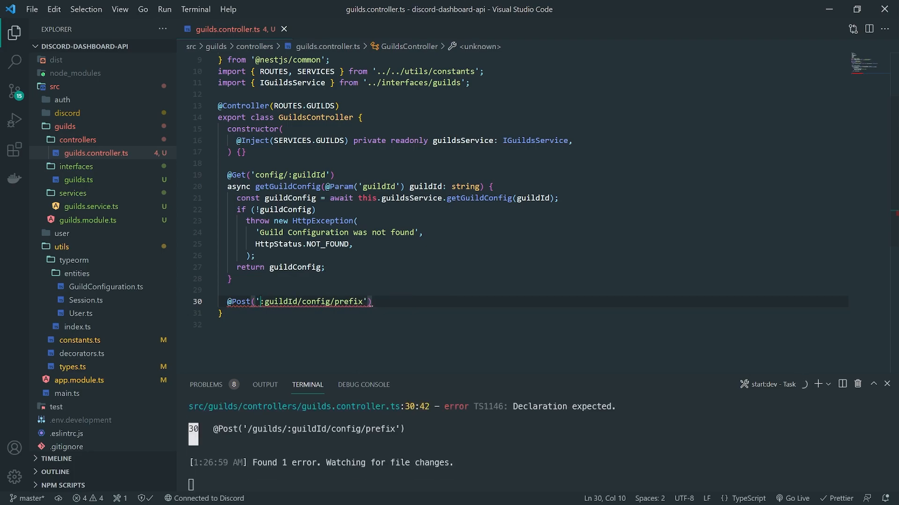
pyautogui.press('Enter')
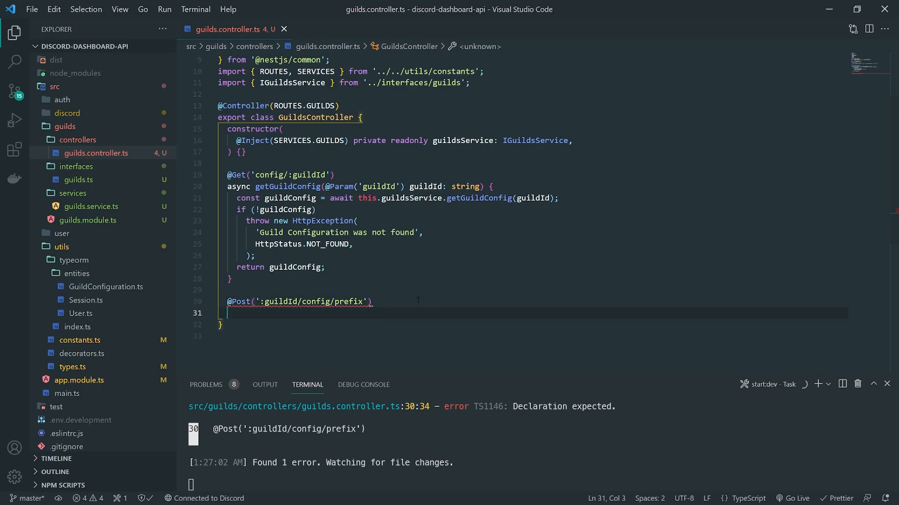
# Write the empty async updateGuildPrefix() {} handler under the POST decorator
pyautogui.doubleClick(302, 175)
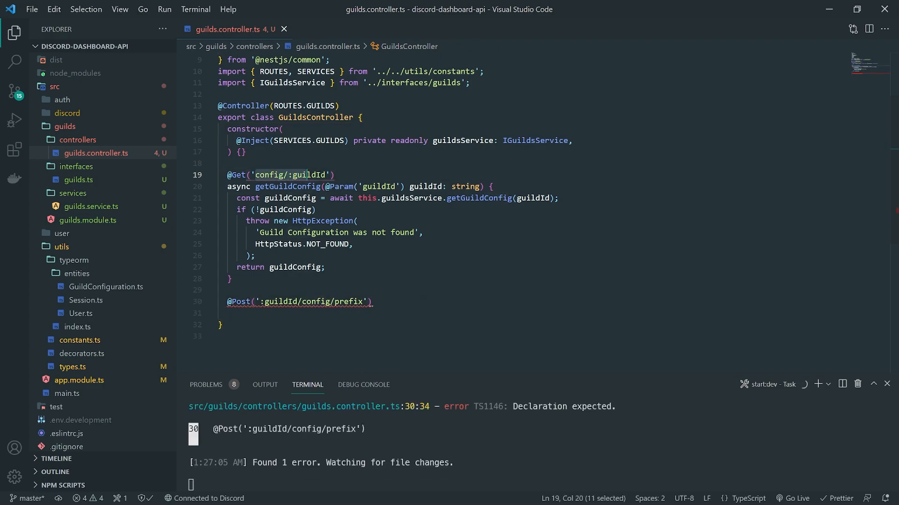
pyautogui.write('async updateGuildPre')
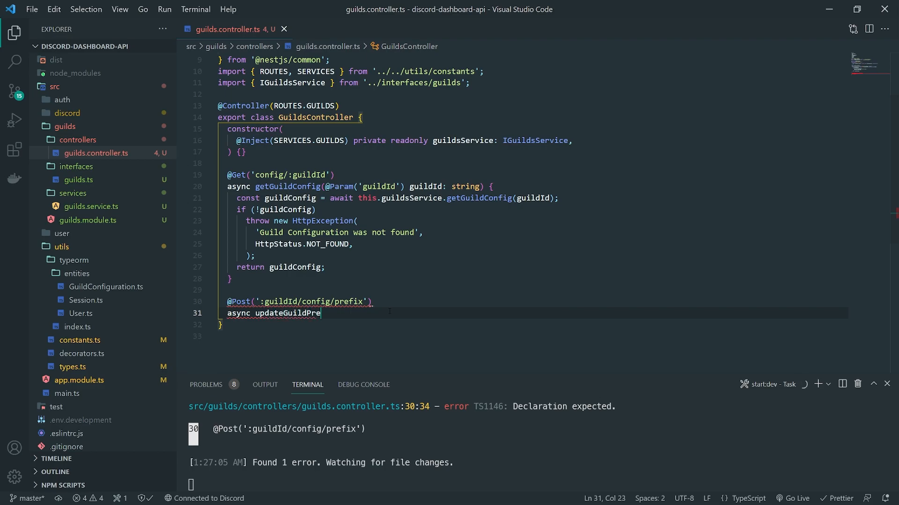
pyautogui.write('fix() {')
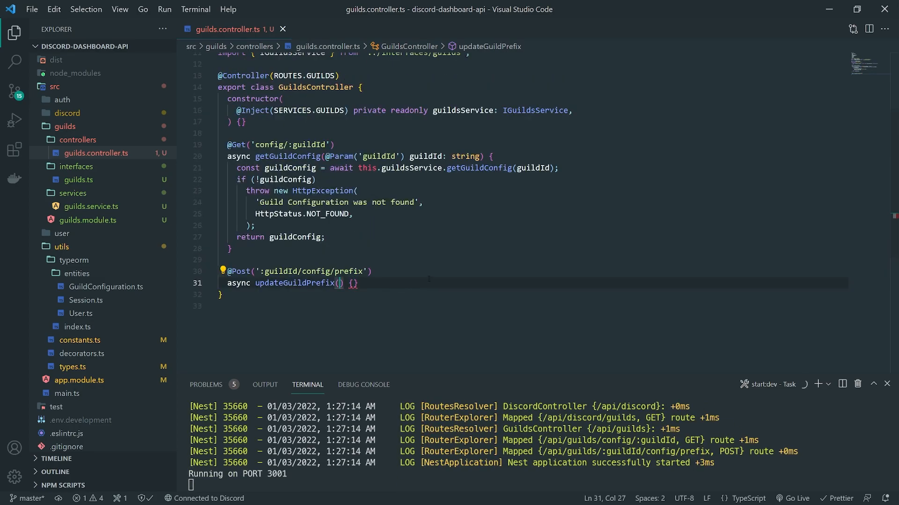
pyautogui.write('@')
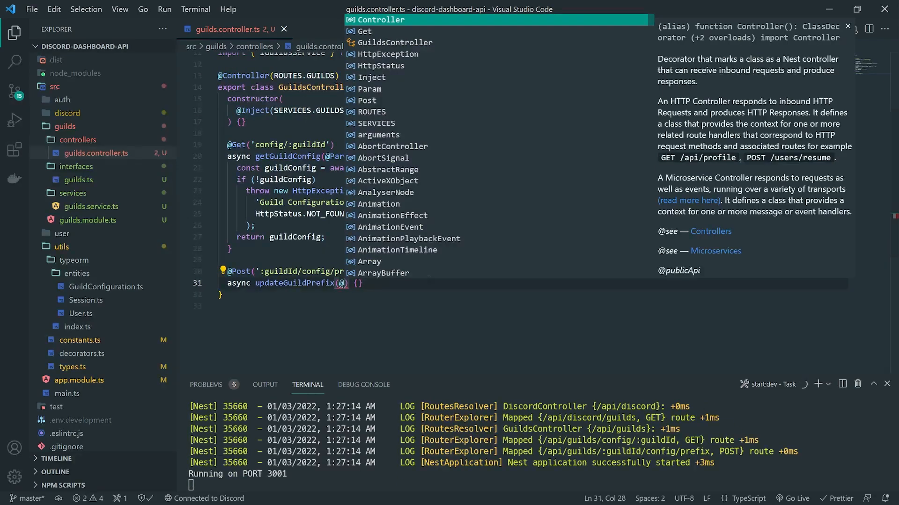
pyautogui.write("Param('guildId")
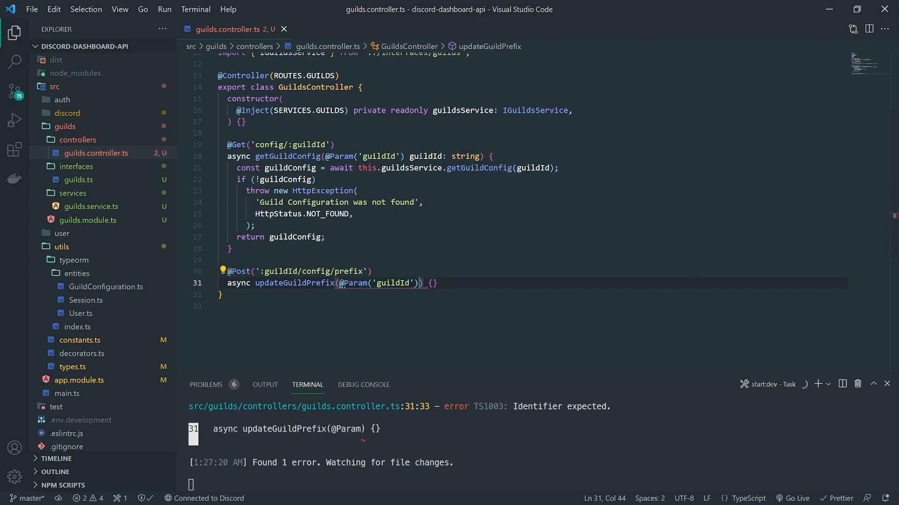
pyautogui.write('guildId: s')
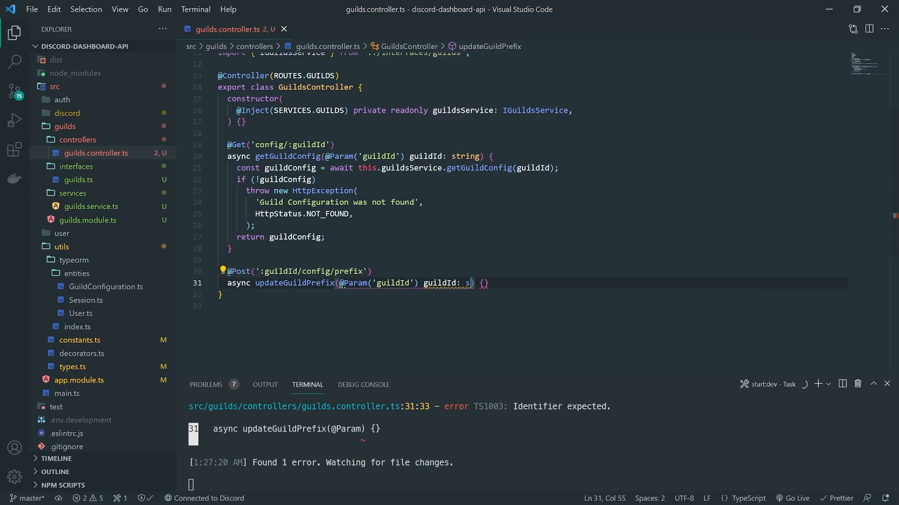
pyautogui.write('tring, @Body(')
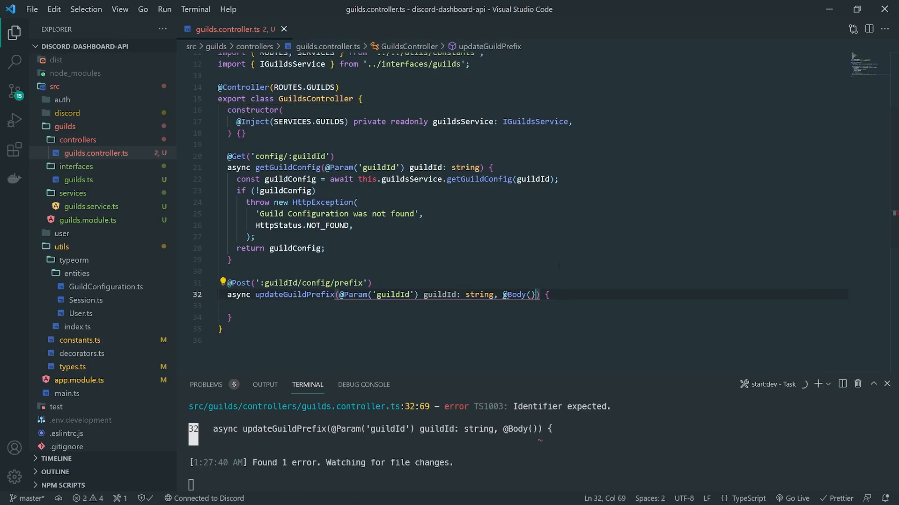
pyautogui.doubleClick(515, 295)
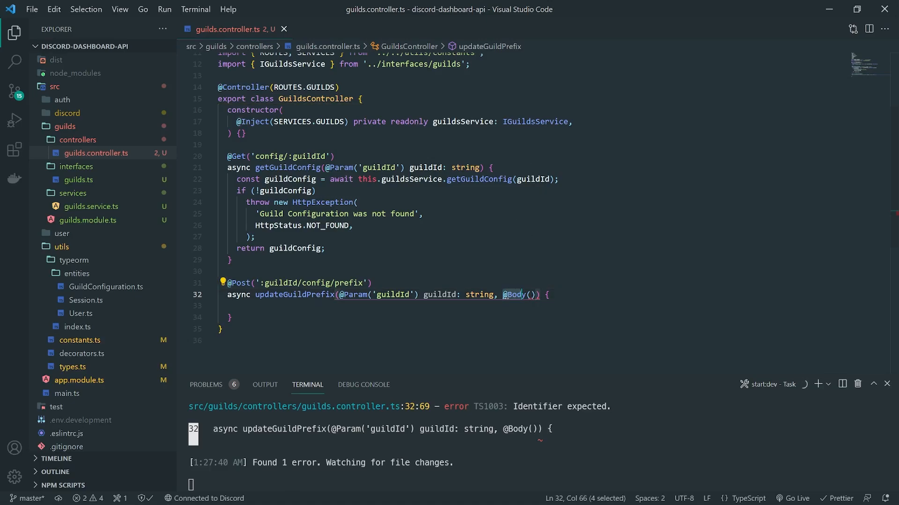
pyautogui.moveTo(513, 295)
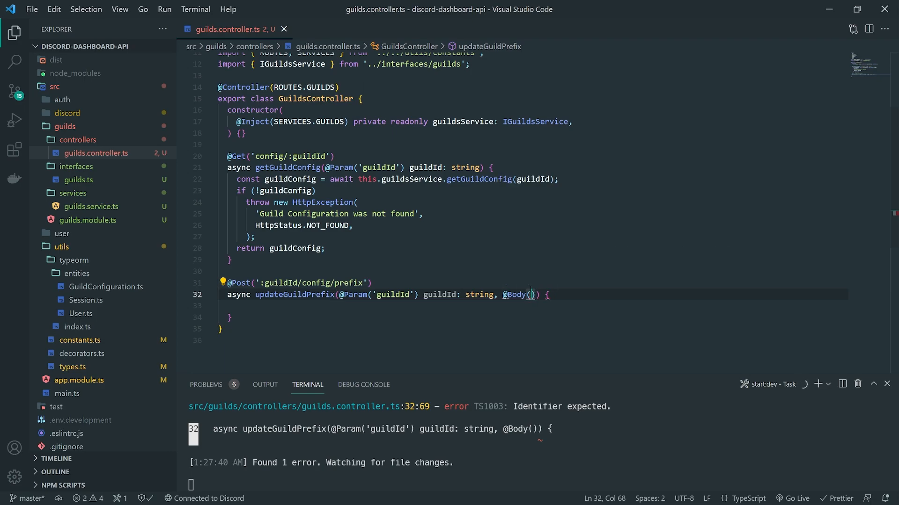
pyautogui.write("'")
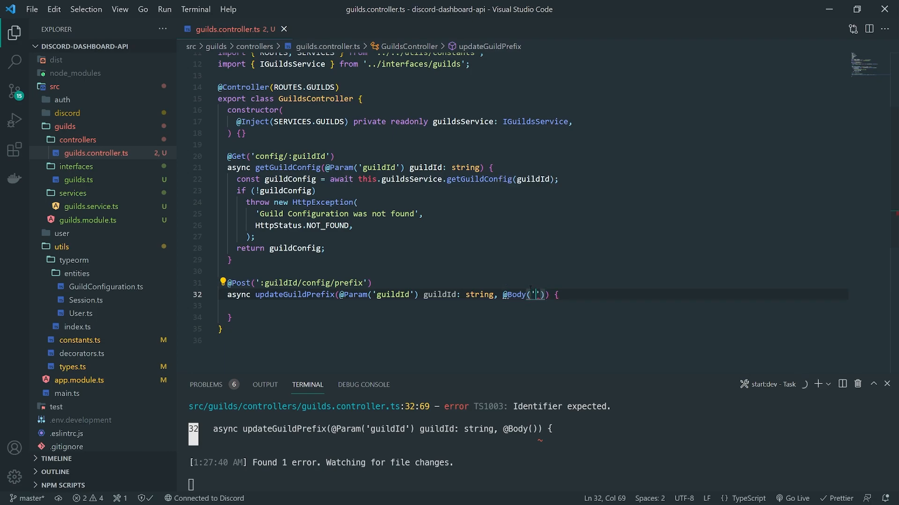
pyautogui.write('prefix')
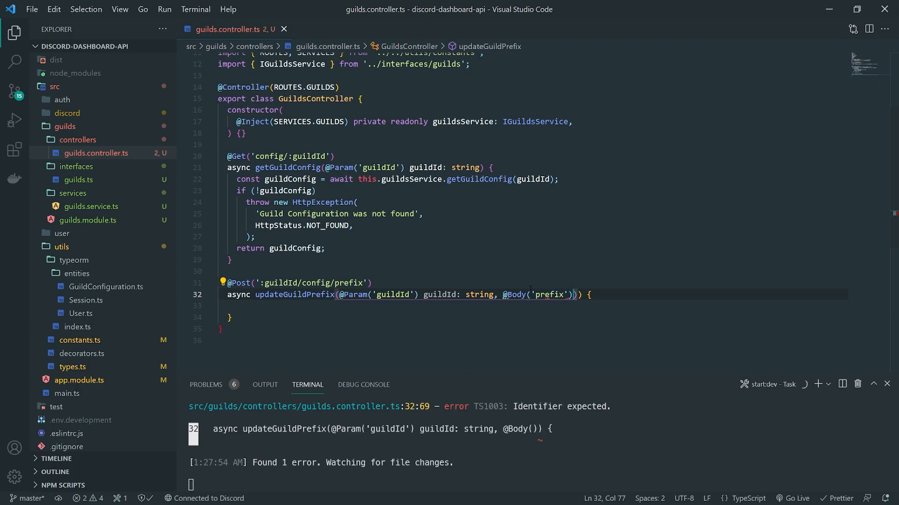
pyautogui.write('prefix: string,')
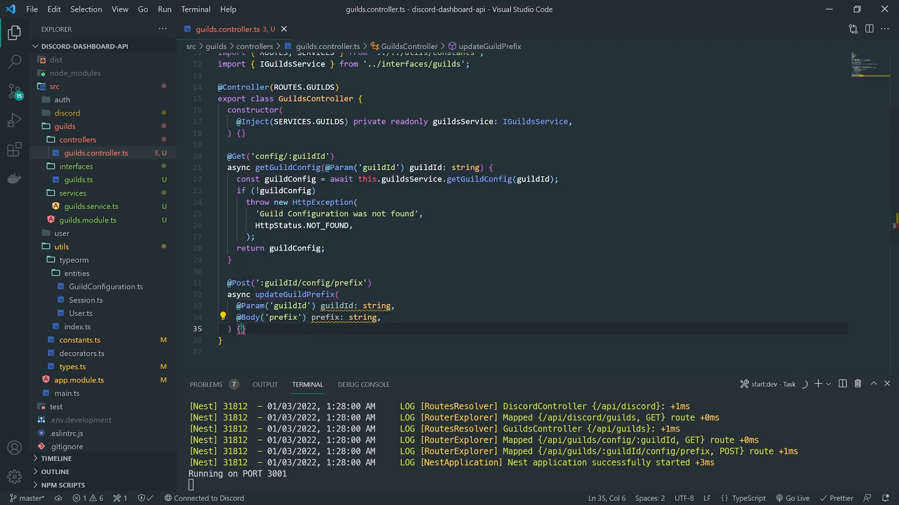
# Open a blank line inside the updateGuildPrefix body and select the prefix parameter
pyautogui.press('Enter')
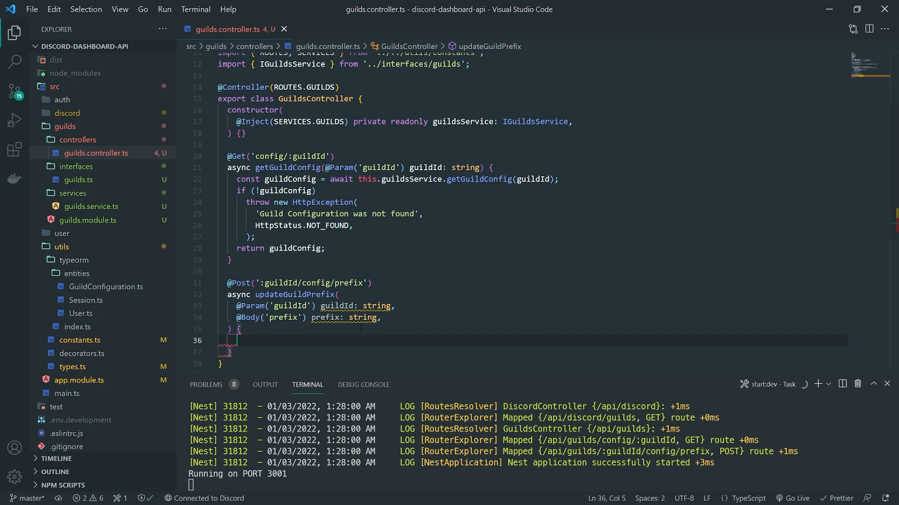
pyautogui.moveTo(332, 318)
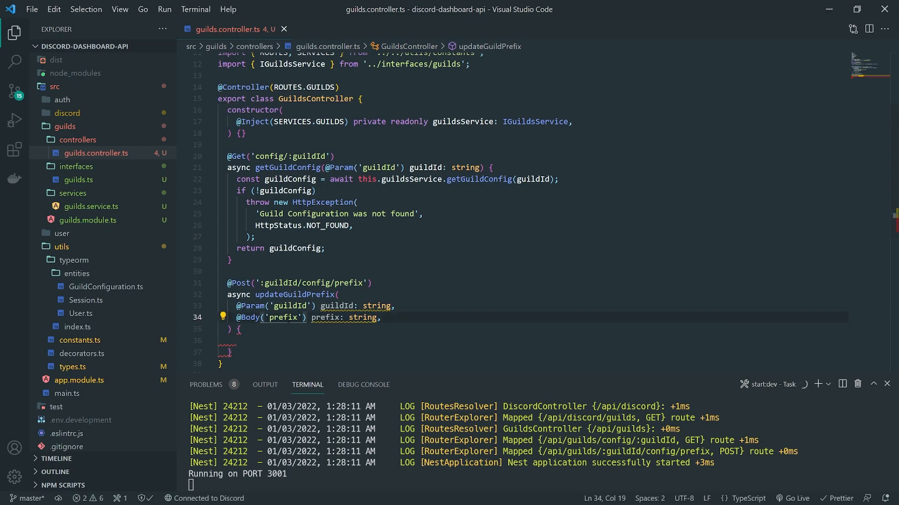
pyautogui.doubleClick(281, 317)
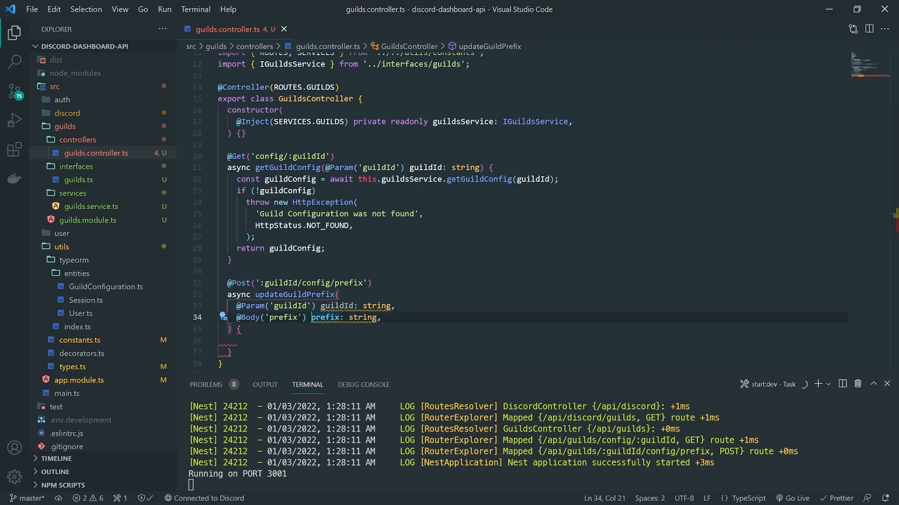
pyautogui.moveTo(265, 317)
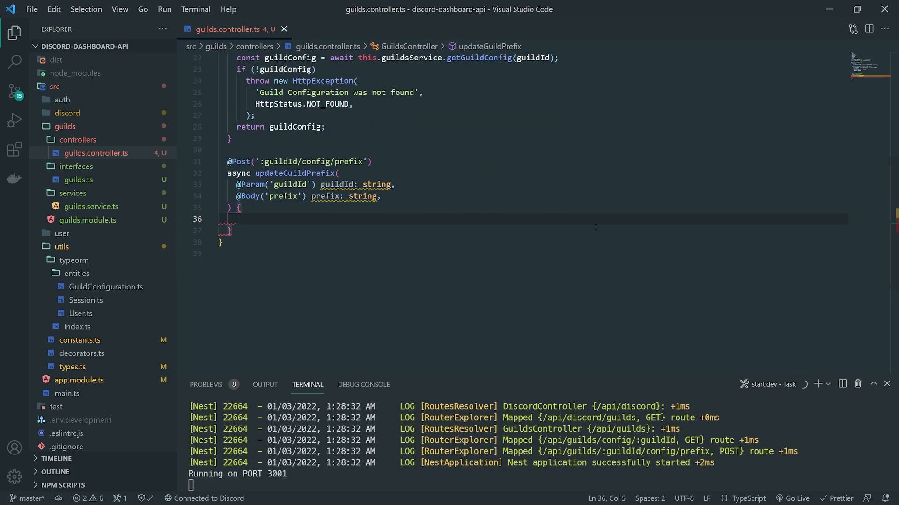
# Log guildId and prefix with console.log in updateGuildPrefix and save guilds.controller.ts
pyautogui.write('c')
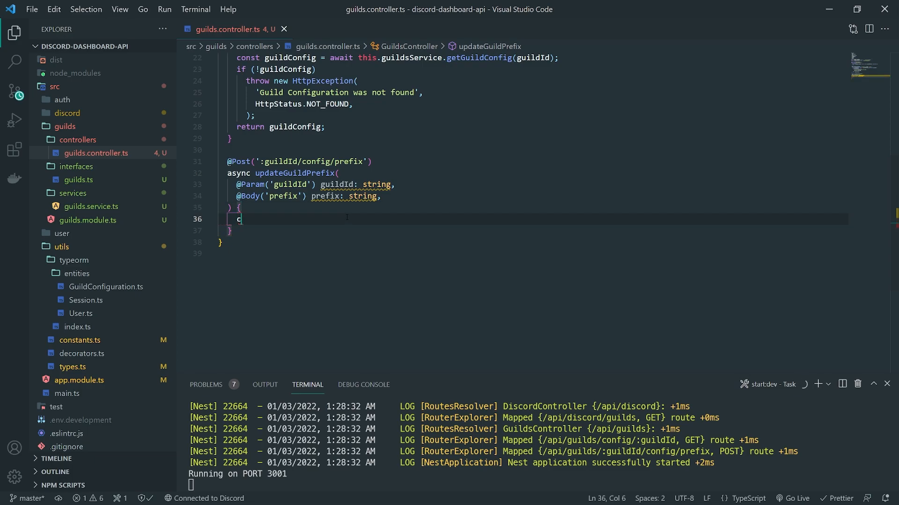
pyautogui.write('onsole.log(guildId, prefix);')
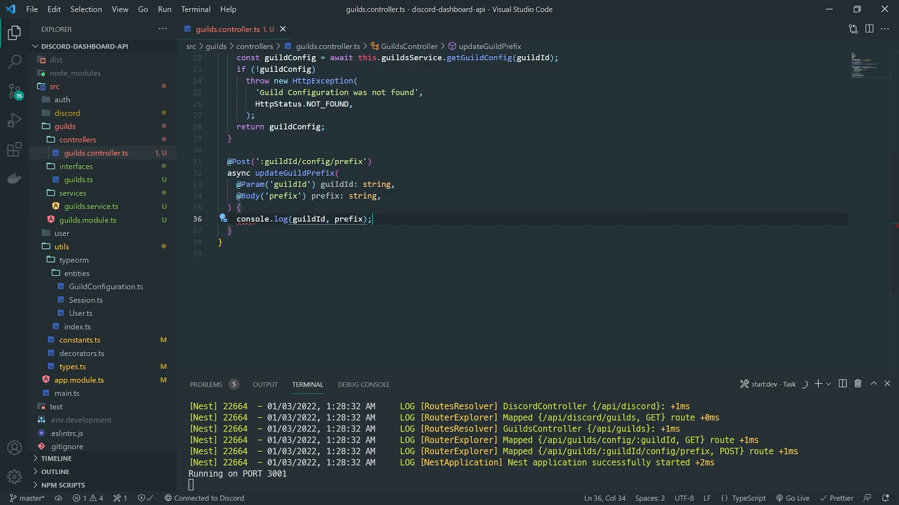
pyautogui.press('ctrl+s')
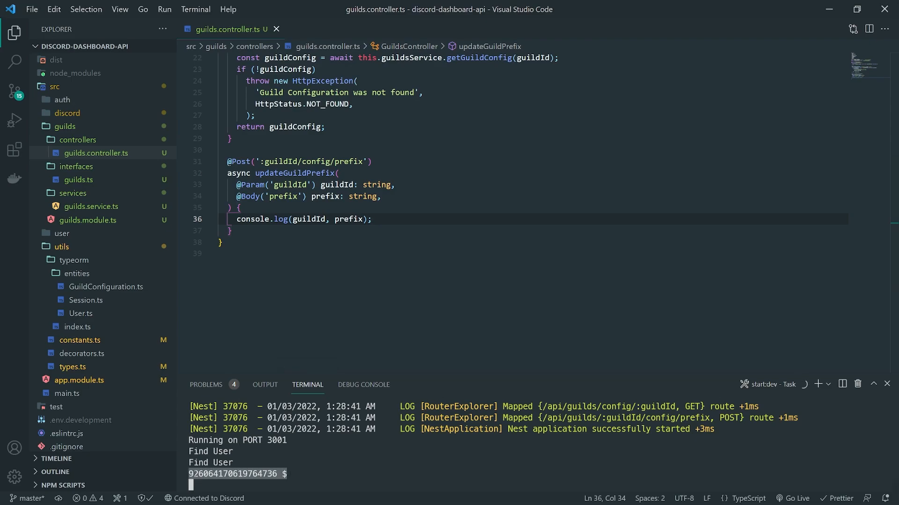
pyautogui.click(232, 231)
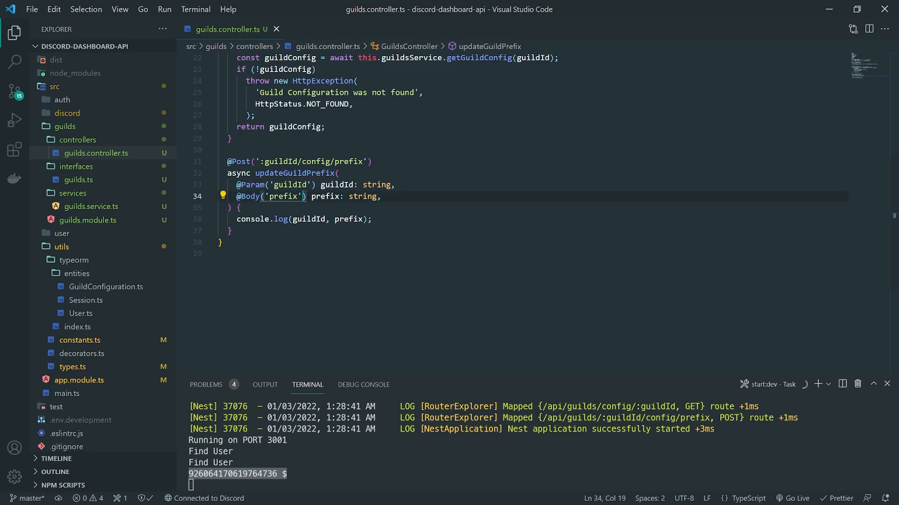
pyautogui.write(', new ValidationPipe(')
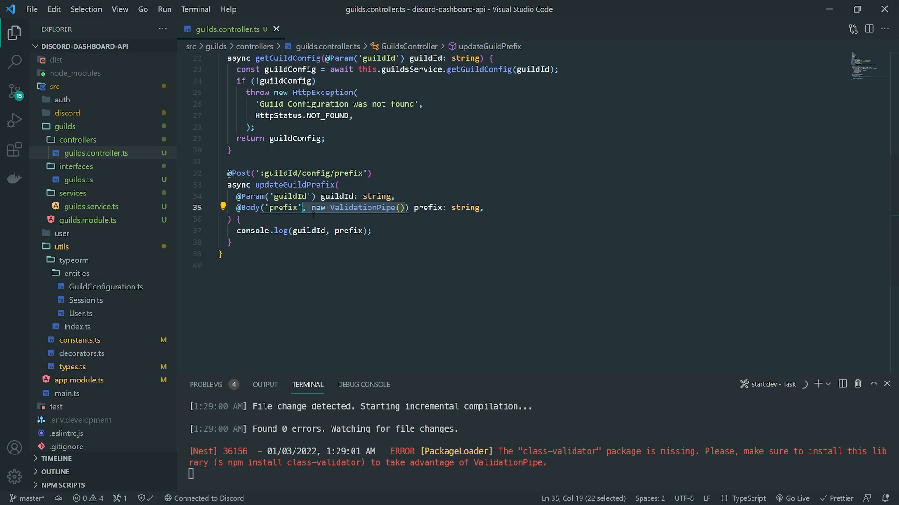
pyautogui.press('Delete')
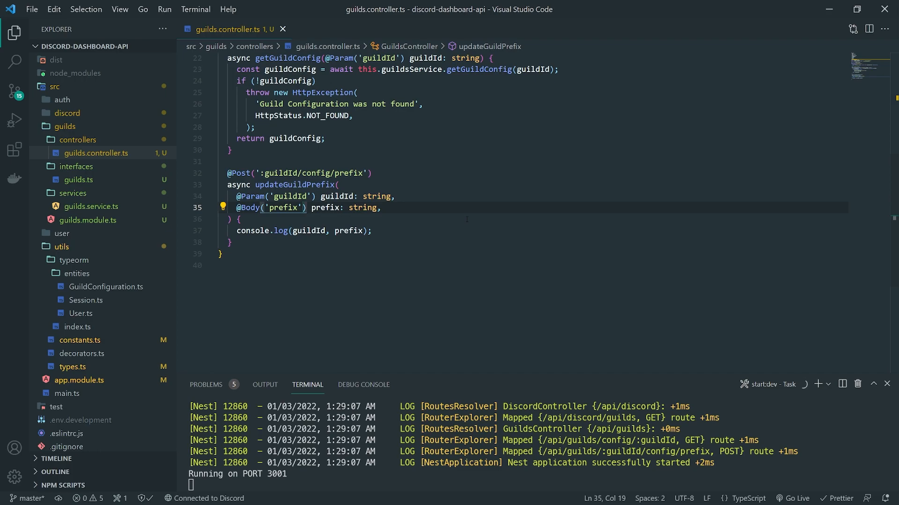
pyautogui.click(391, 265)
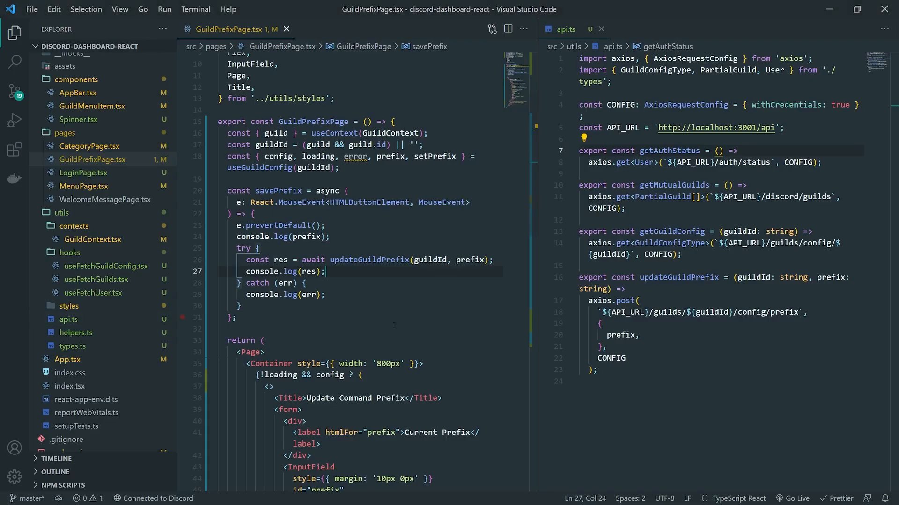
# Show the dashboard's api.ts updateGuildPrefix helper, then switch back to the API project
pyautogui.click(601, 293)
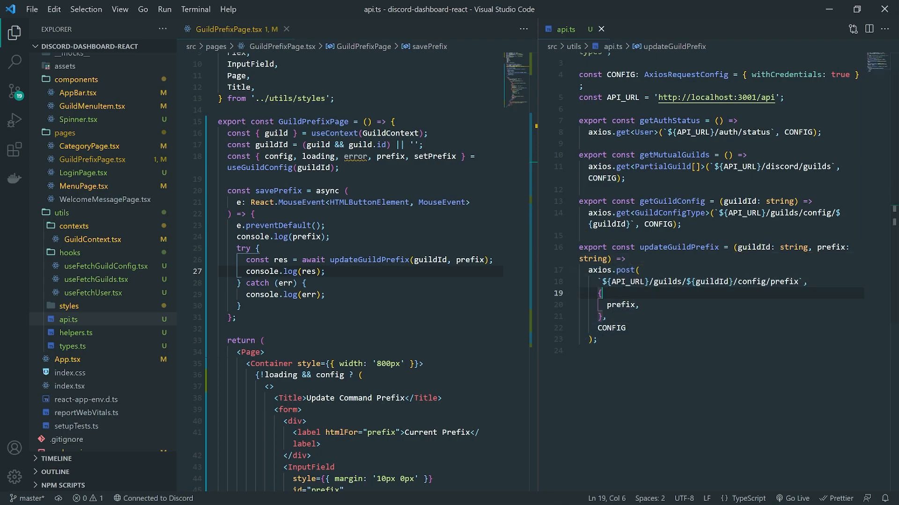
pyautogui.scroll(-3)
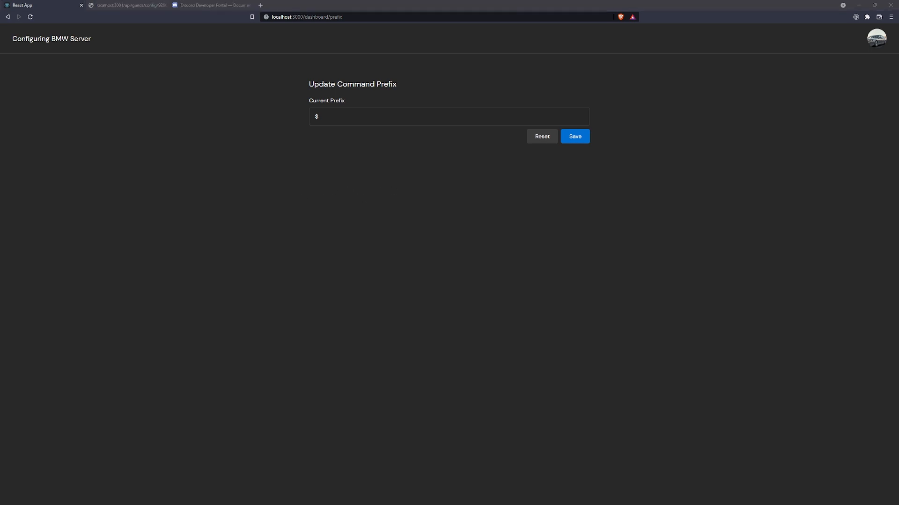
pyautogui.press('alt+tab')
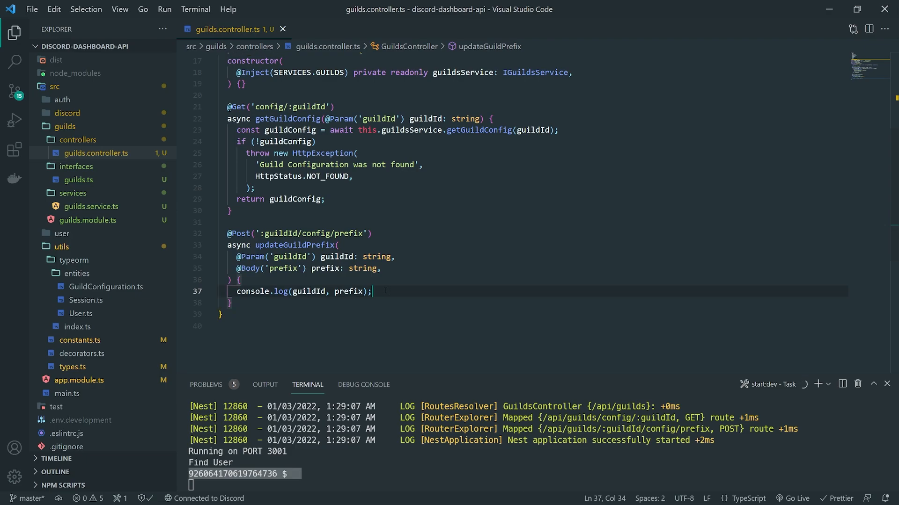
# Scroll the guilds interface file to view the IGuildsService declaration
pyautogui.scroll(3)
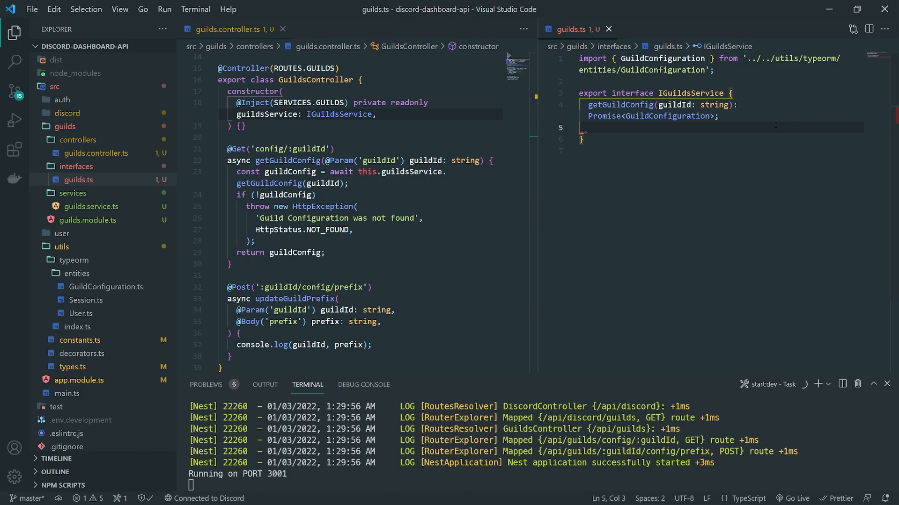
# Declare updateGuildPrefix(guildId: string, prefix: string): Promise<GuildConfiguration> in IGuildsService
pyautogui.write('updateGui')
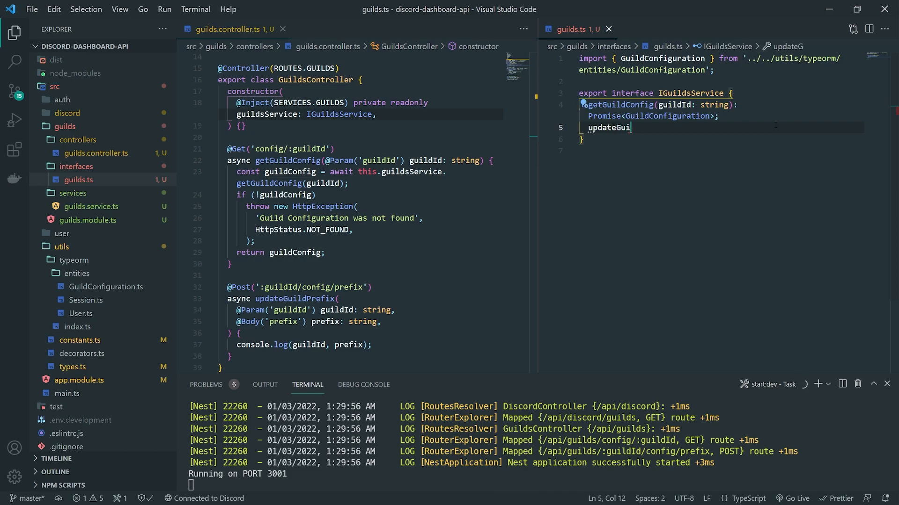
pyautogui.write('ldPrefix(guildId: string,')
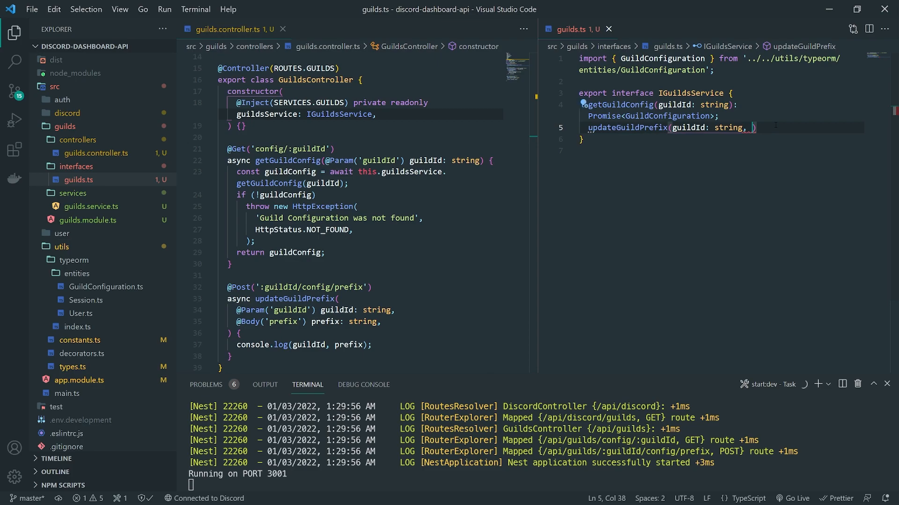
pyautogui.write('prefix:')
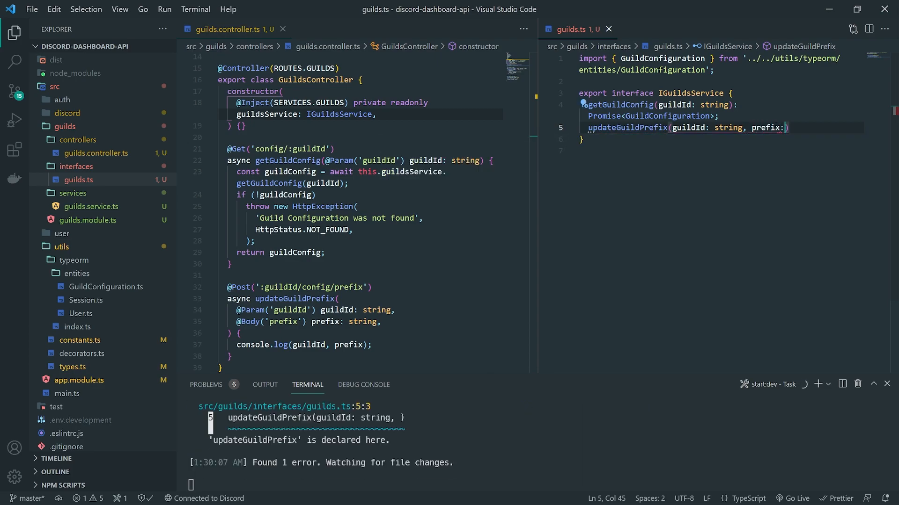
pyautogui.write('string,')
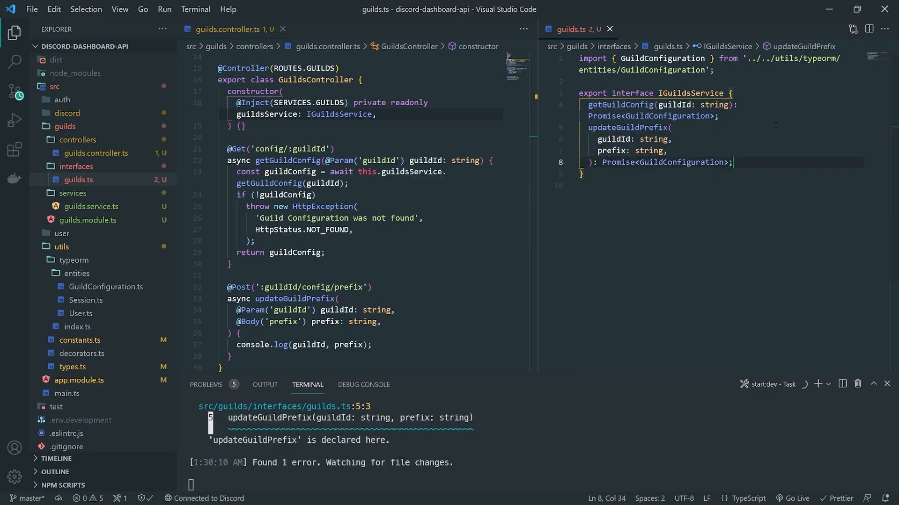
pyautogui.click(672, 139)
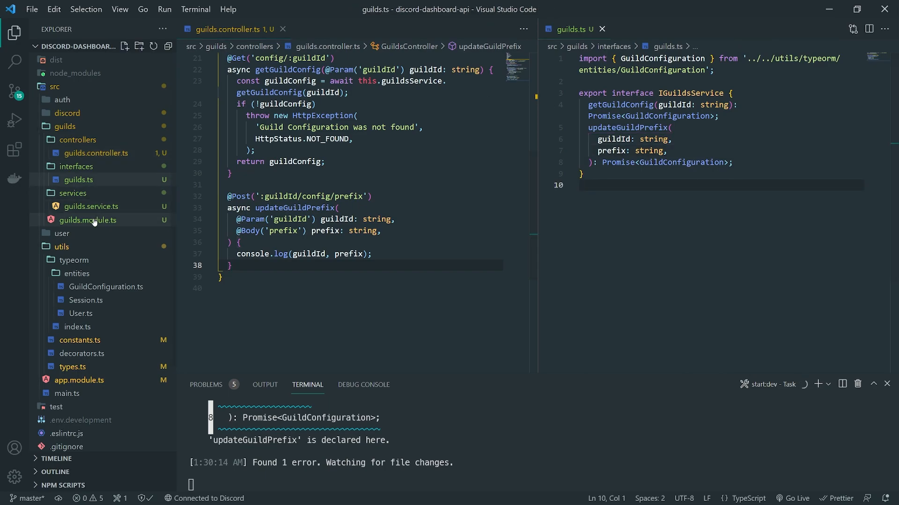
# In guilds.service.ts add an updateGuildPrefix(guildId, prefix) method with an opened body below getGuildConfig
pyautogui.click(90, 205)
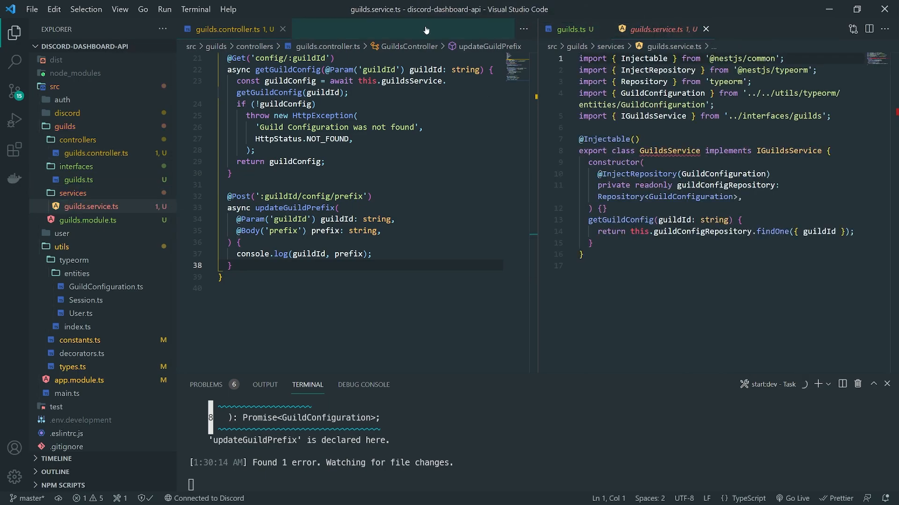
pyautogui.click(338, 29)
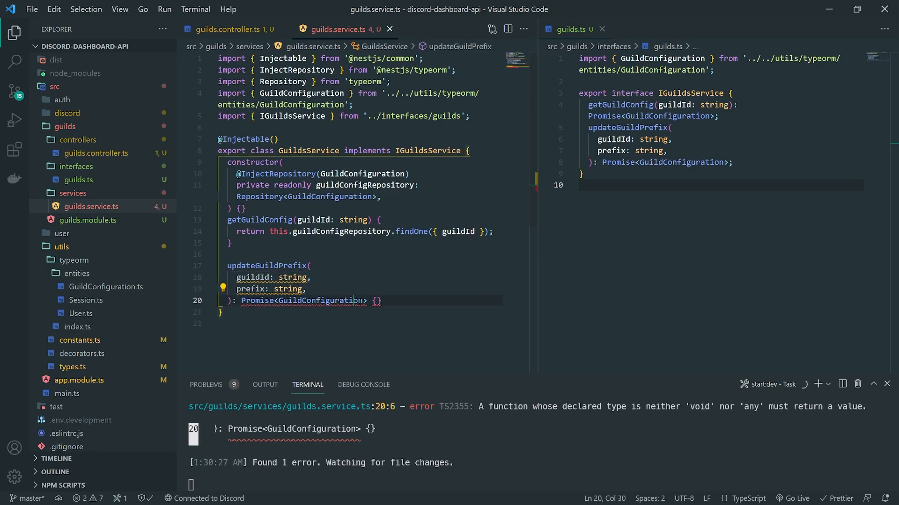
pyautogui.click(377, 300)
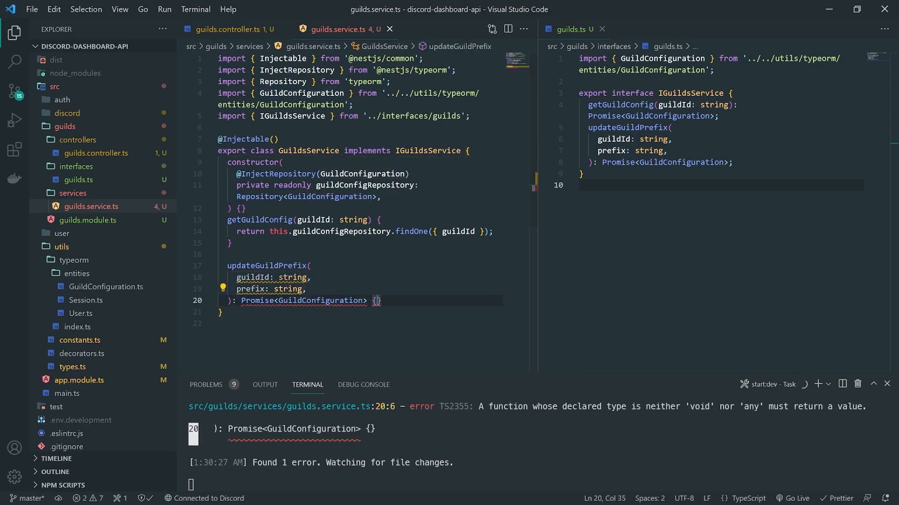
pyautogui.click(235, 300)
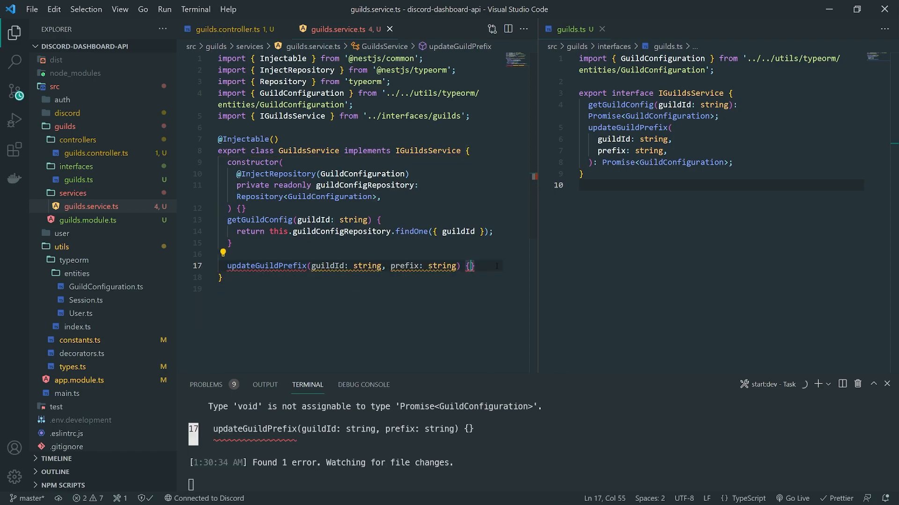
pyautogui.press('Enter')
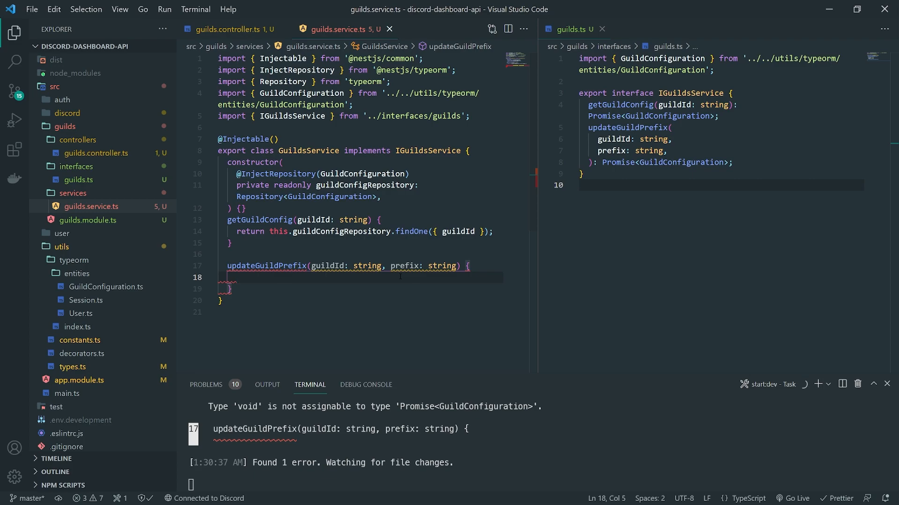
pyautogui.write('return th')
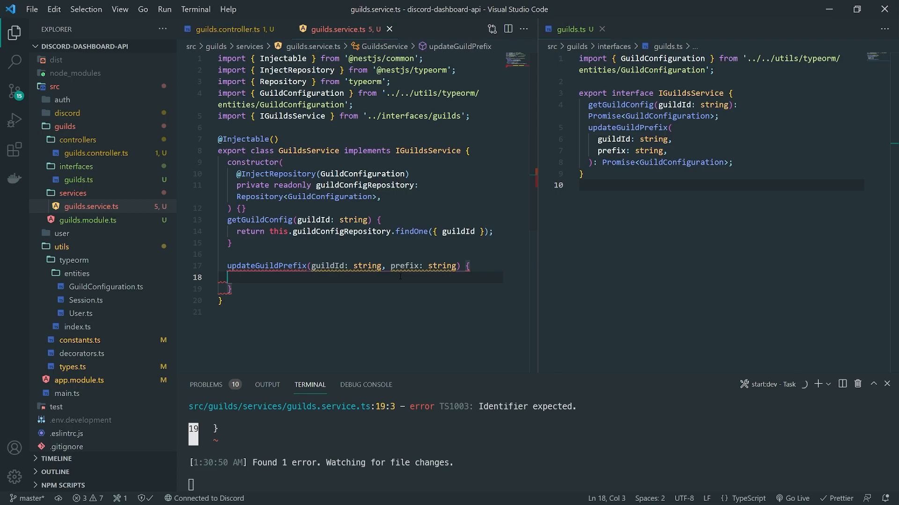
# Make updateGuildPrefix async and await this.getGuildConfig(guildId) into guildConfig
pyautogui.write('const')
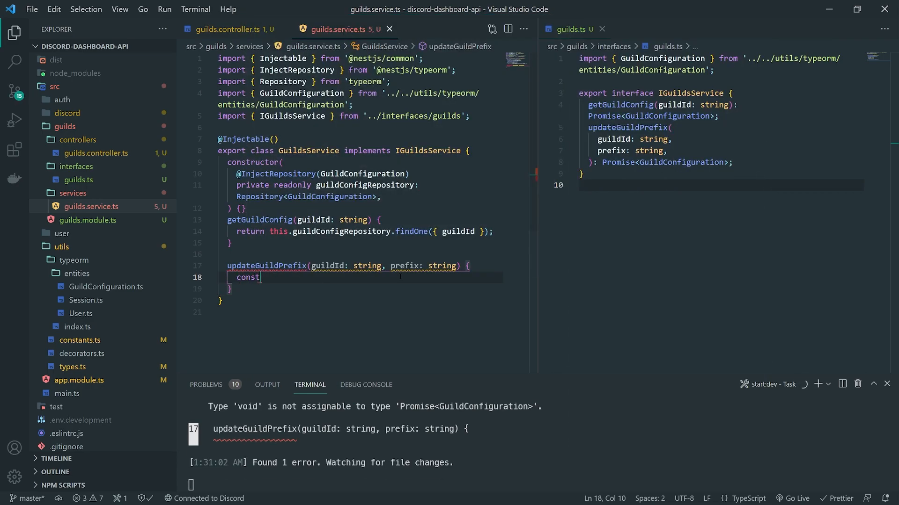
pyautogui.press('Backspace')
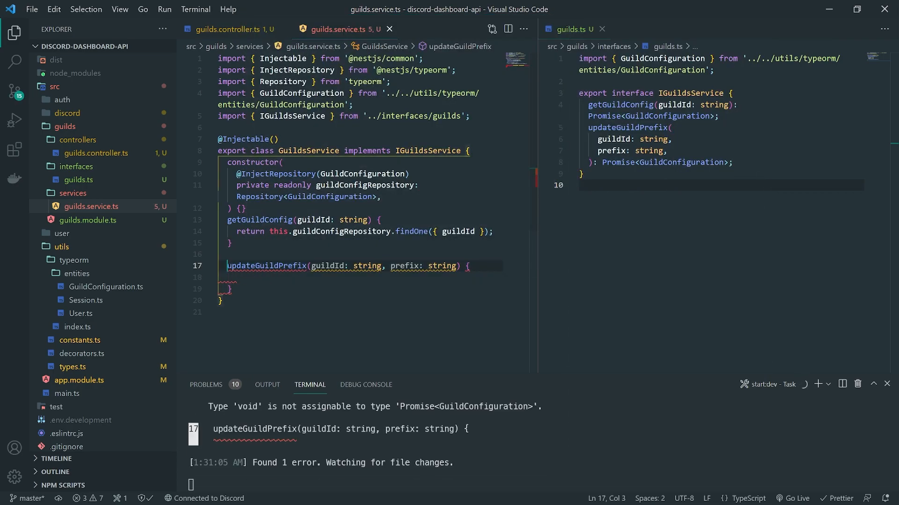
pyautogui.write('async')
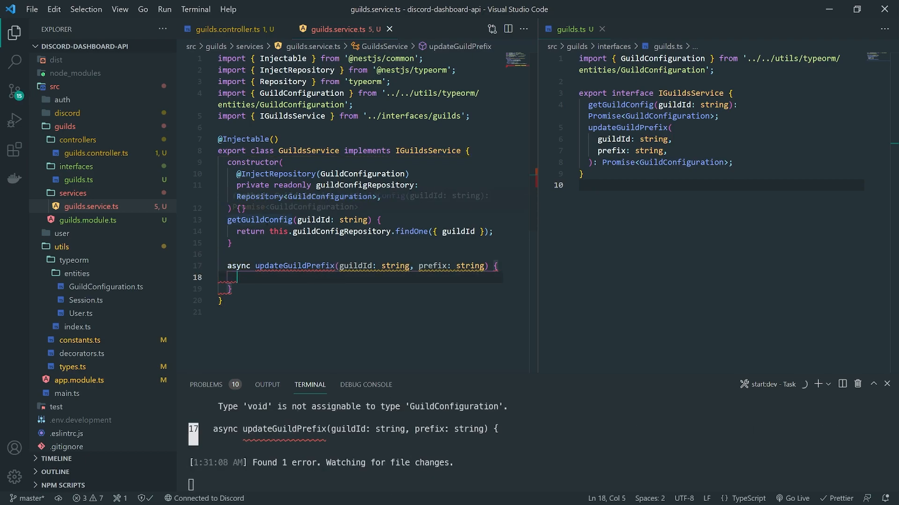
pyautogui.write('const')
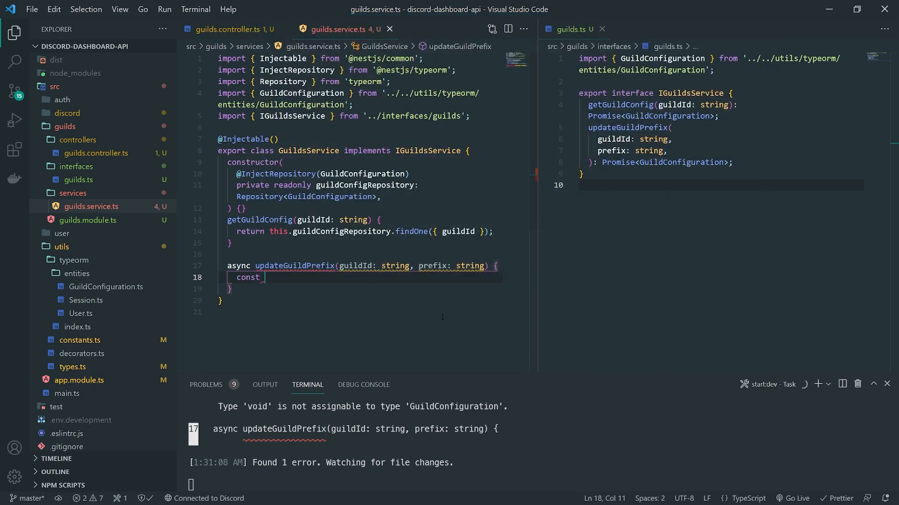
pyautogui.write('guildConfig = await')
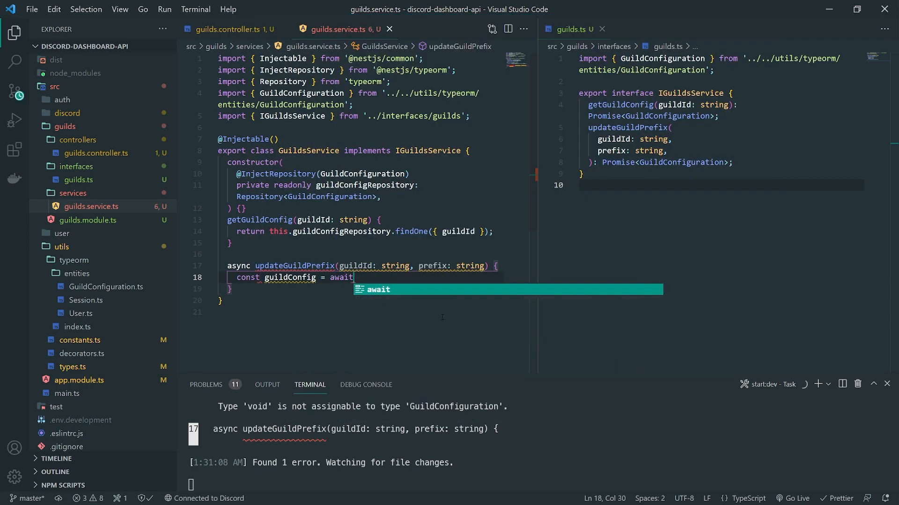
pyautogui.write('this.getGuildConfig()')
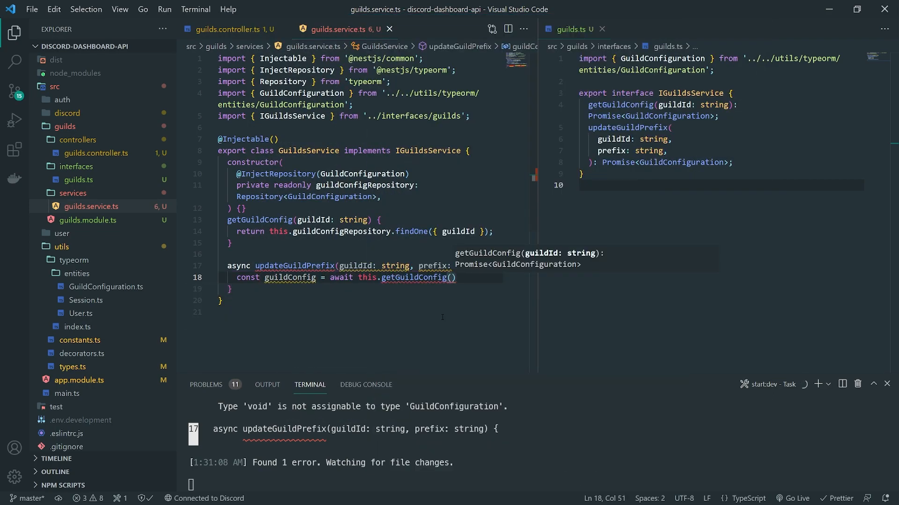
pyautogui.write('guildId;')
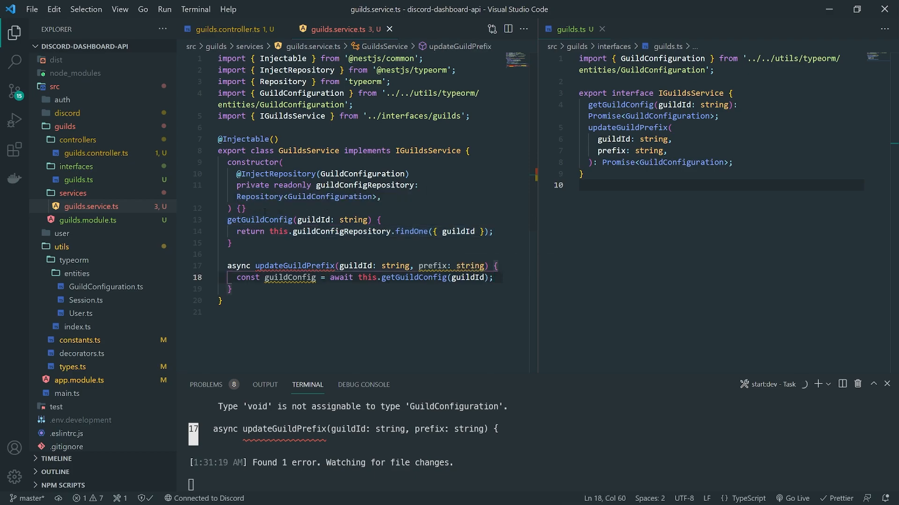
# Throw new HttpException('Guild Config Not Found', HttpStatus.BAD_REQUEST) when guildConfig is missing
pyautogui.write('i')
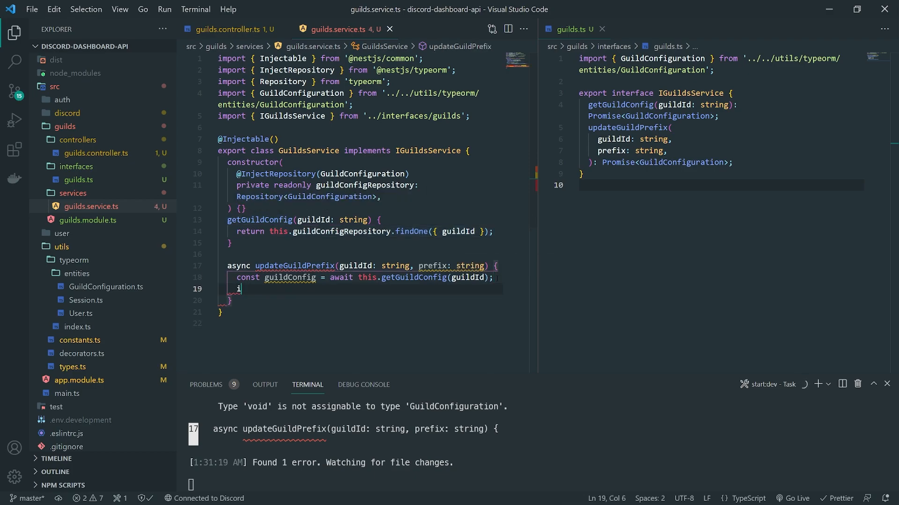
pyautogui.write('f (!guildConfig)')
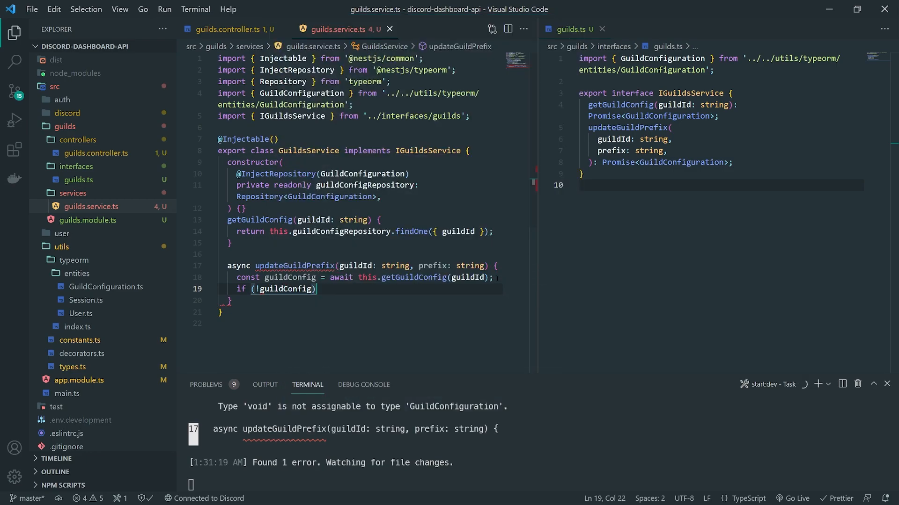
pyautogui.write('throw new')
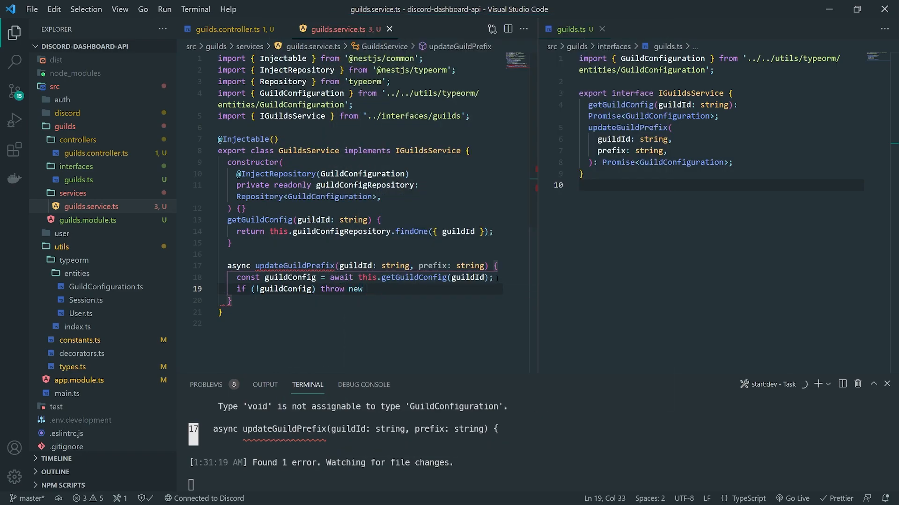
pyautogui.write('HttpException()')
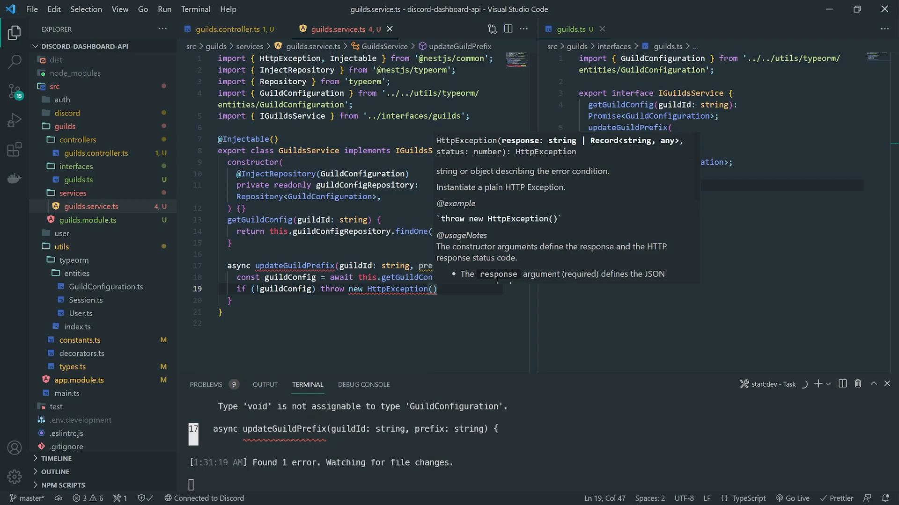
pyautogui.write("'Guild'")
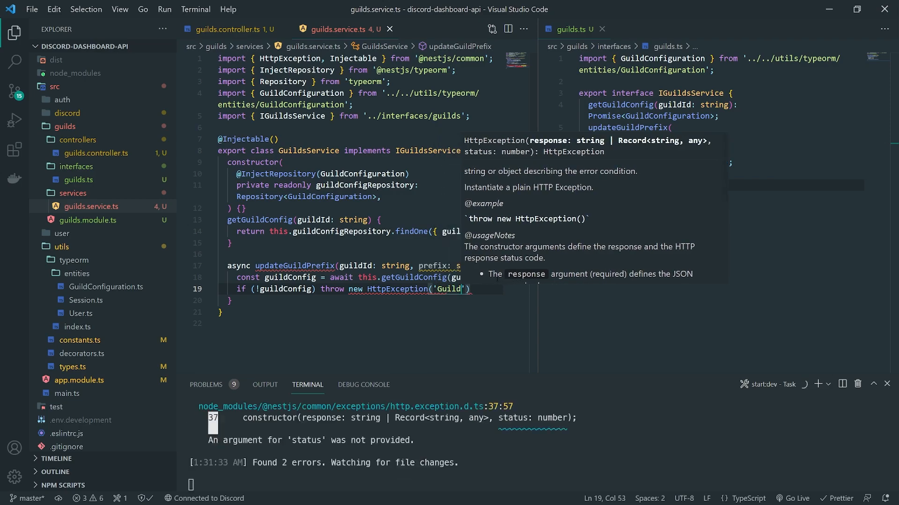
pyautogui.write('Not Found')
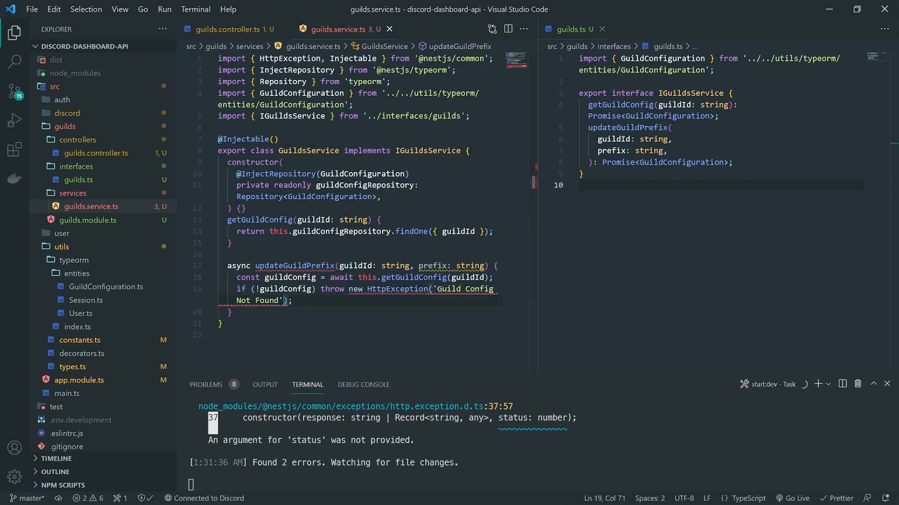
pyautogui.write(", ''")
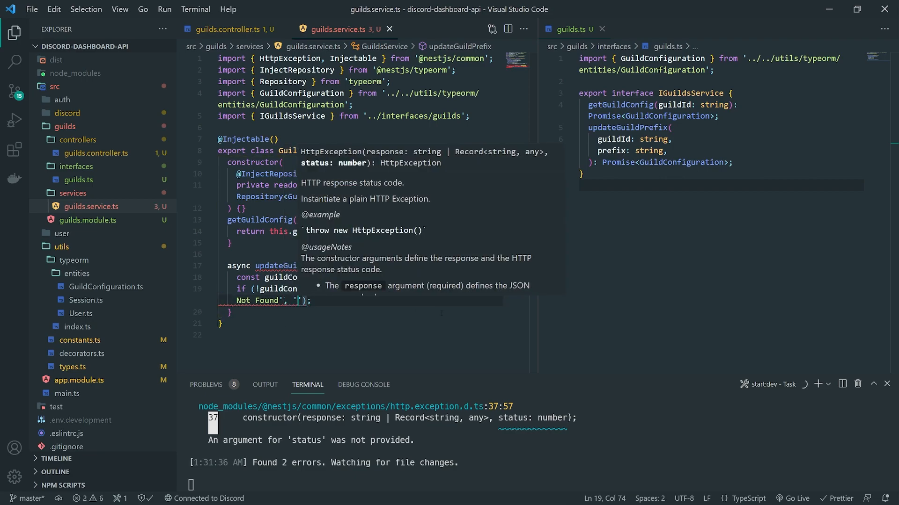
pyautogui.write('HttpStatus.BAD_REQUEST')
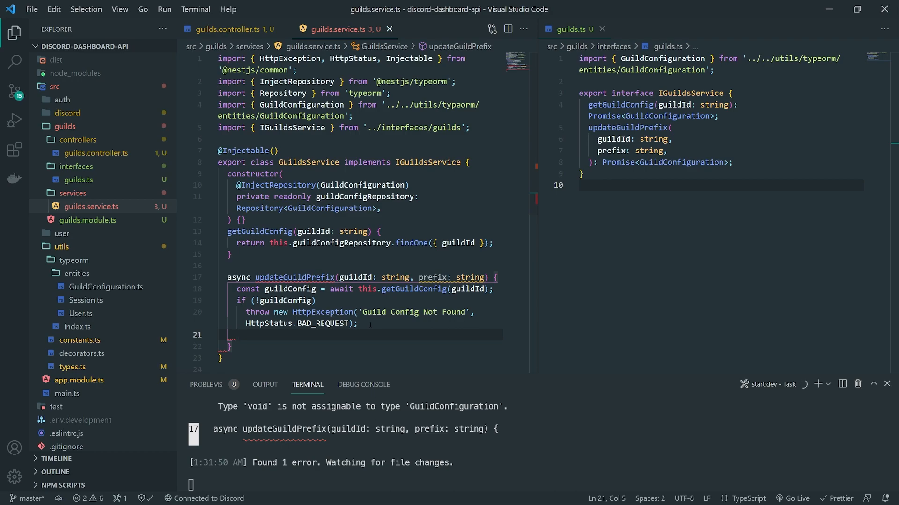
# Return this.guildConfigRepository.save({ ...guildConfig, prefix }) from updateGuildPrefix
pyautogui.write('retr')
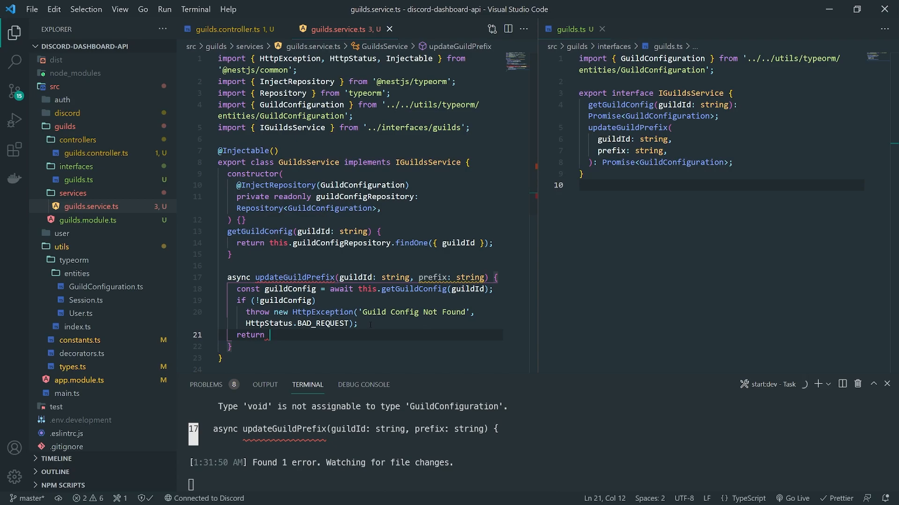
pyautogui.write('rth')
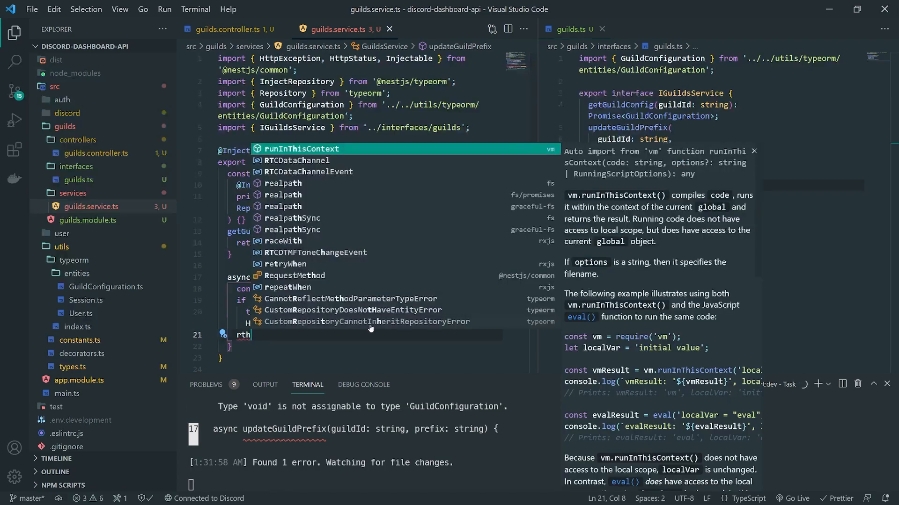
pyautogui.write('this.guildConfigRepository.update(')
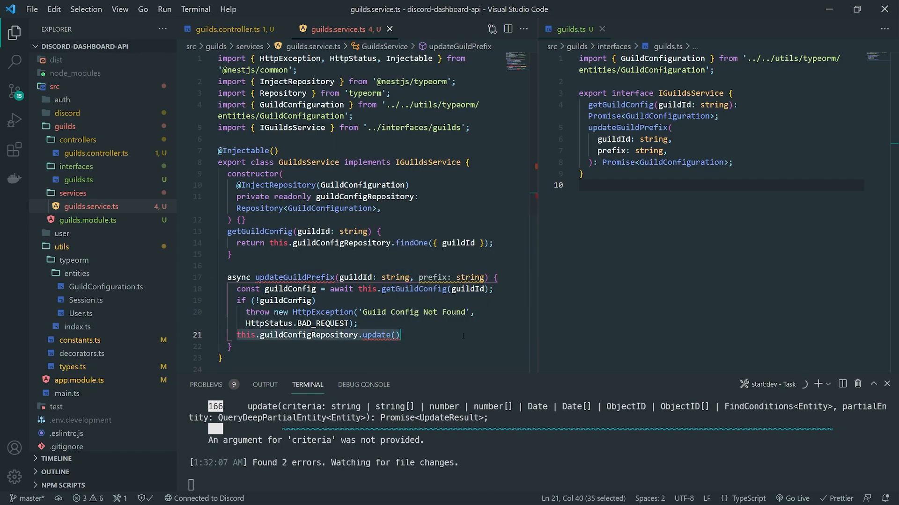
pyautogui.write('return th')
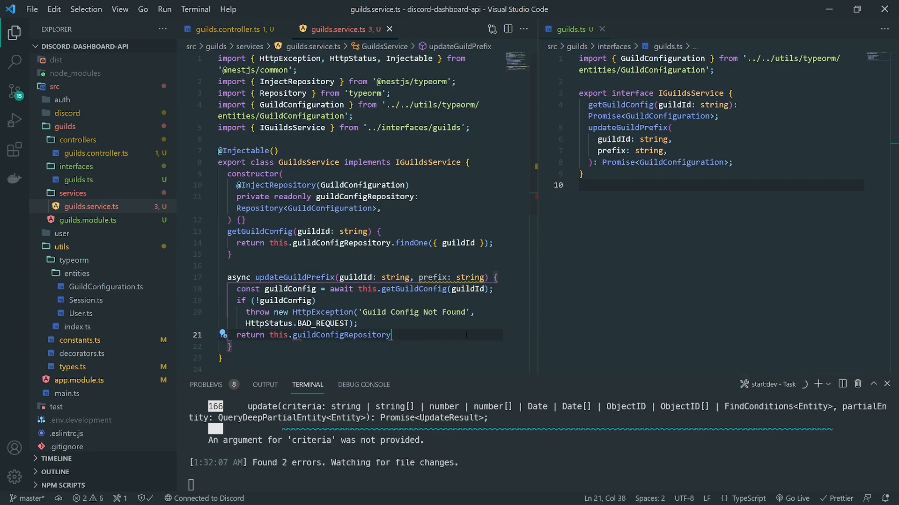
pyautogui.write('.save({')
pyautogui.write('...guildConfig,')
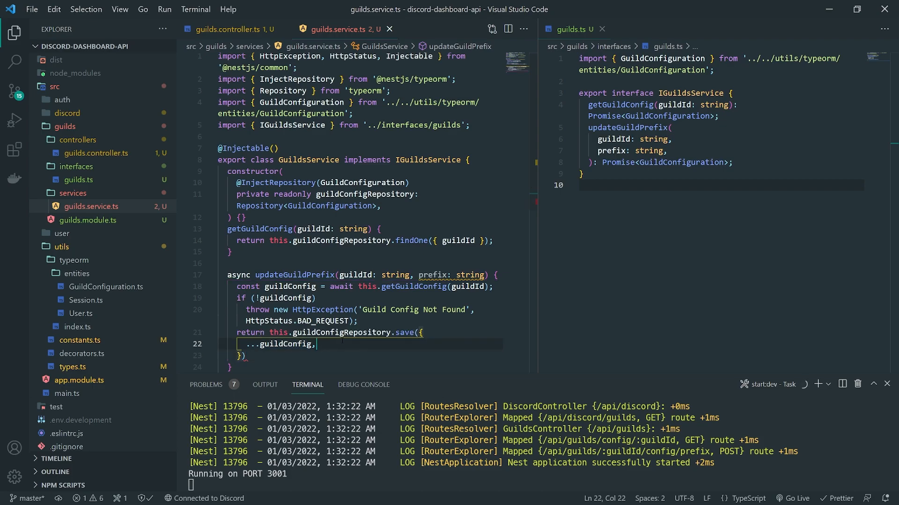
pyautogui.press('Enter')
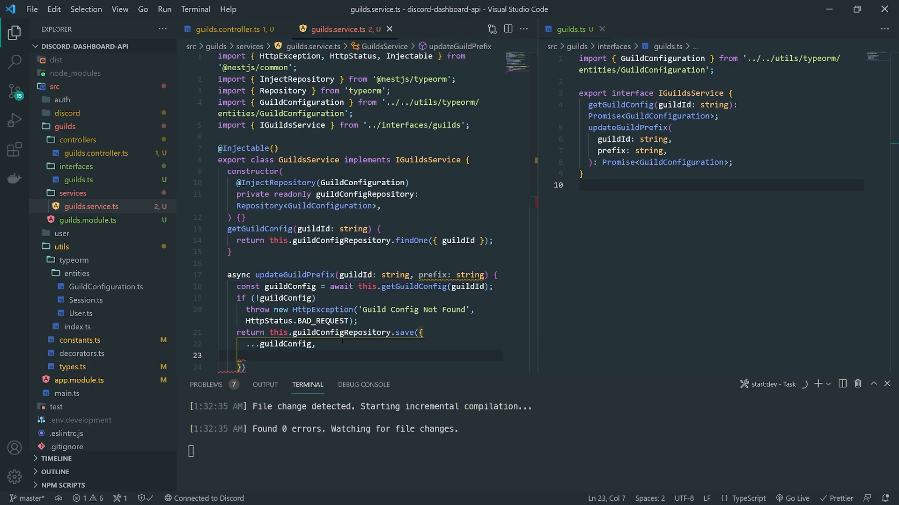
pyautogui.write('prefix,')
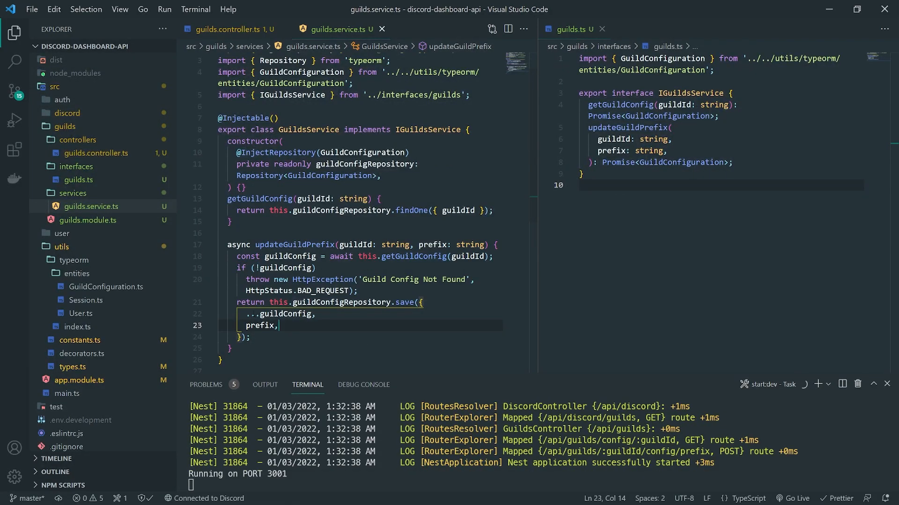
# Save guilds.service.ts so the Nest server recompiles cleanly
pyautogui.click(316, 314)
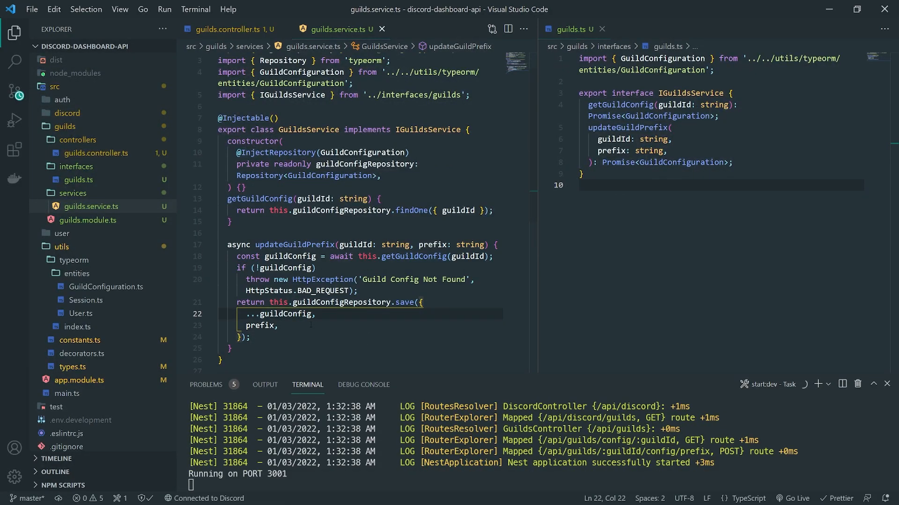
pyautogui.click(278, 326)
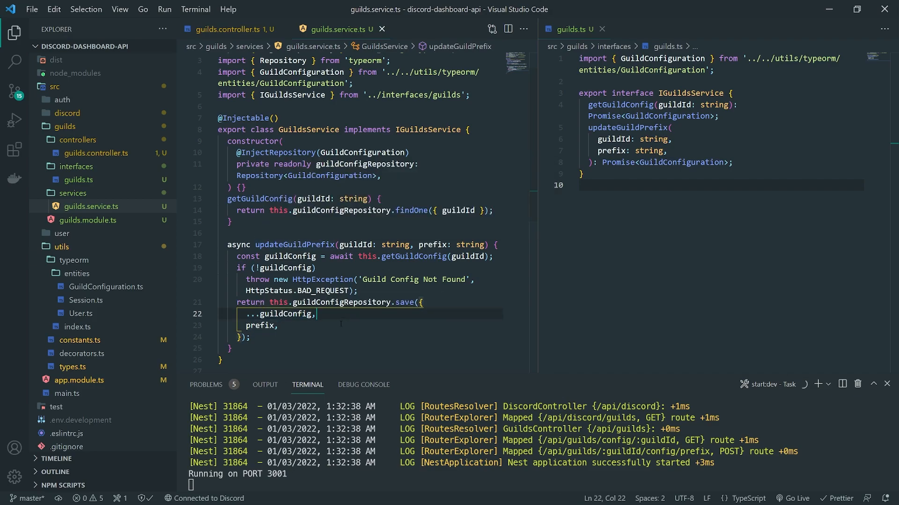
pyautogui.press('ctrl+s')
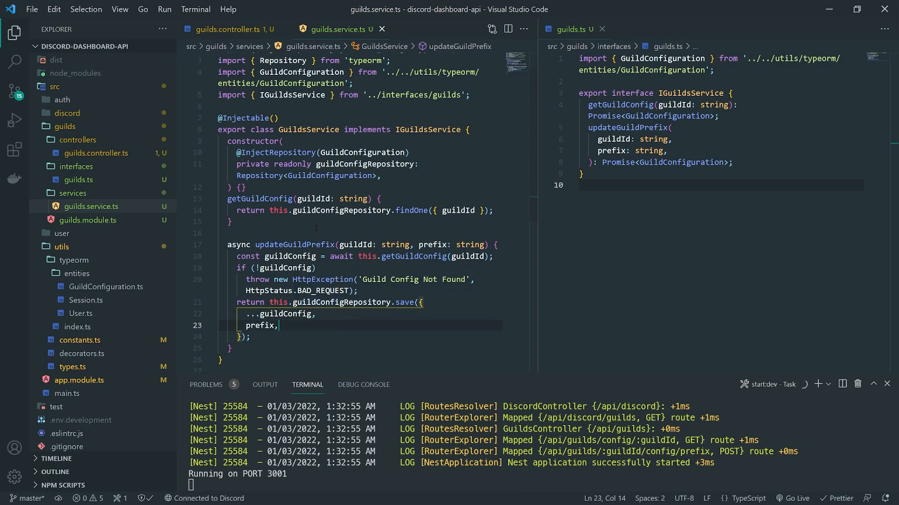
pyautogui.click(227, 29)
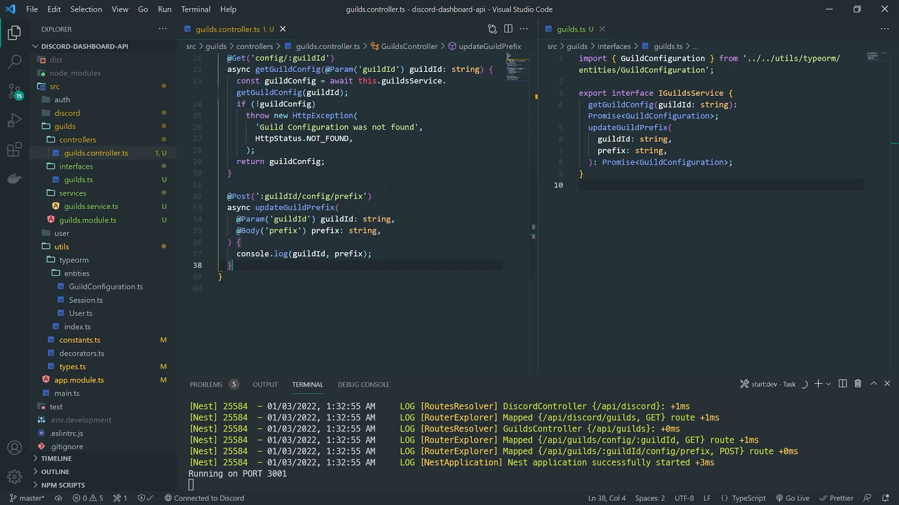
# Make the controller's updateGuildPrefix return this.guildsService.updateGuildPrefix(guildId, prefix)
pyautogui.write('ret')
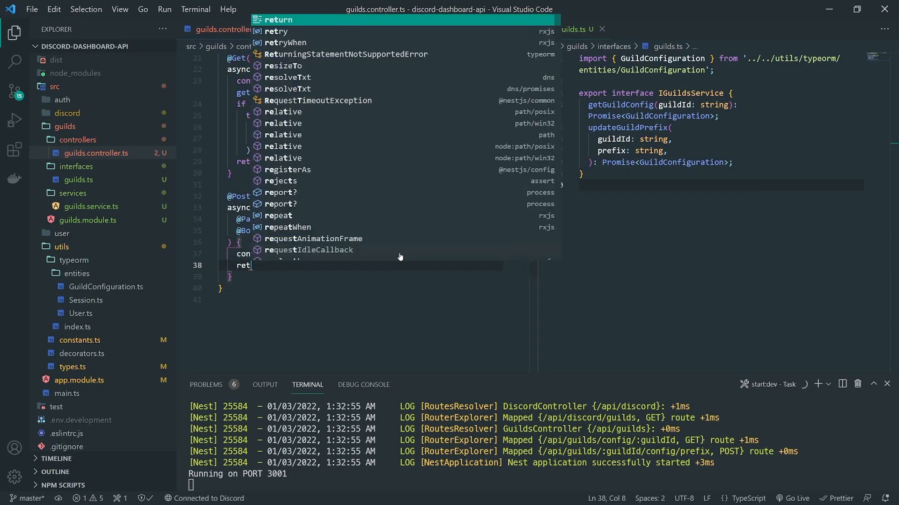
pyautogui.write('this')
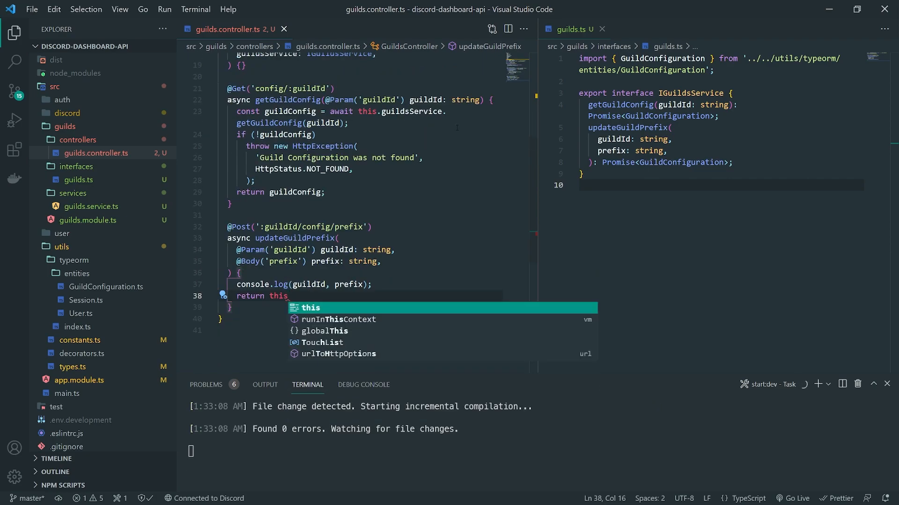
pyautogui.write('.g')
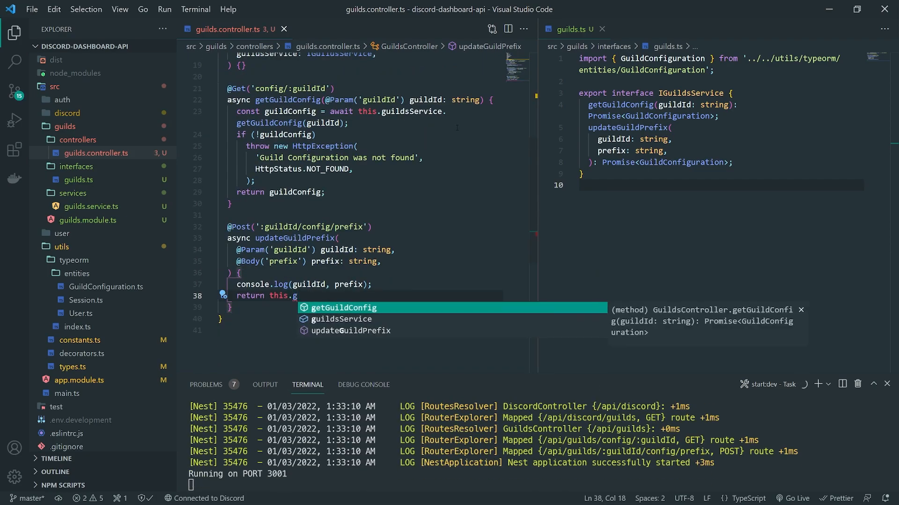
pyautogui.write('uildsService.update')
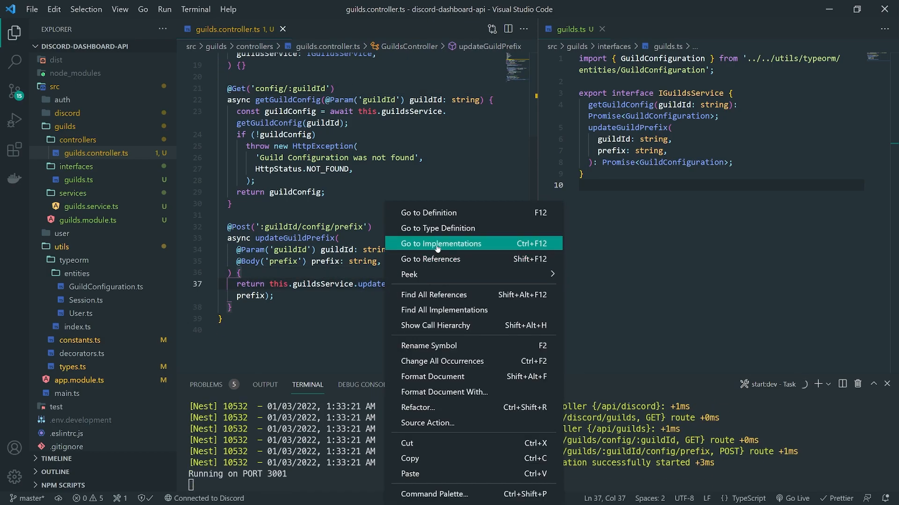
# Review the service implementation's guildConfig existence check and its BAD_REQUEST exception
pyautogui.click(440, 243)
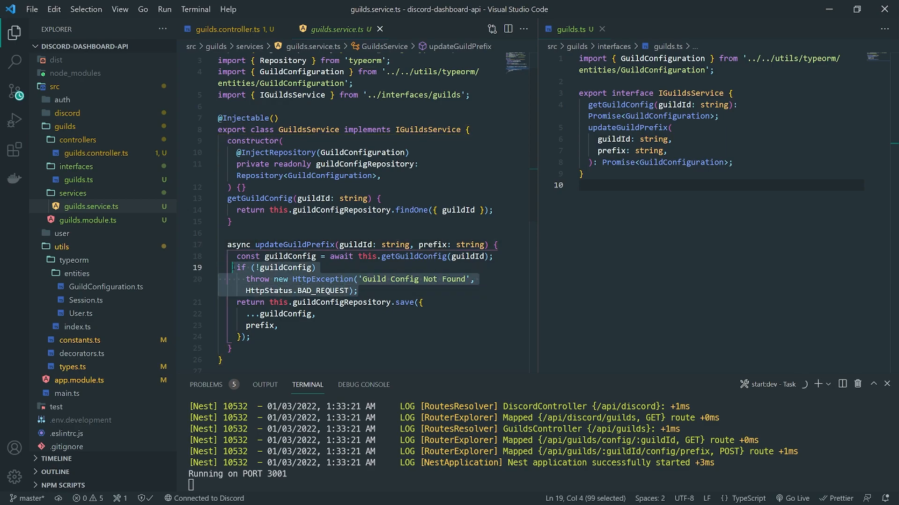
pyautogui.click(359, 291)
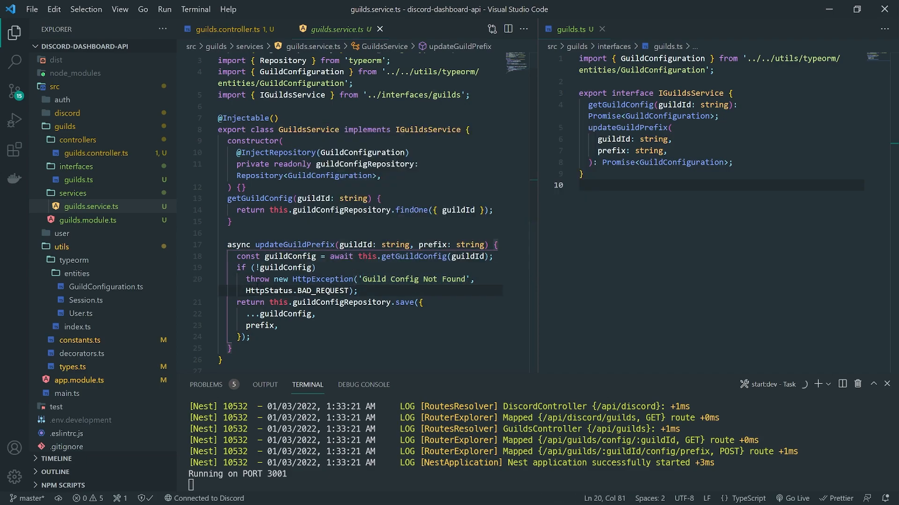
pyautogui.moveTo(301, 279)
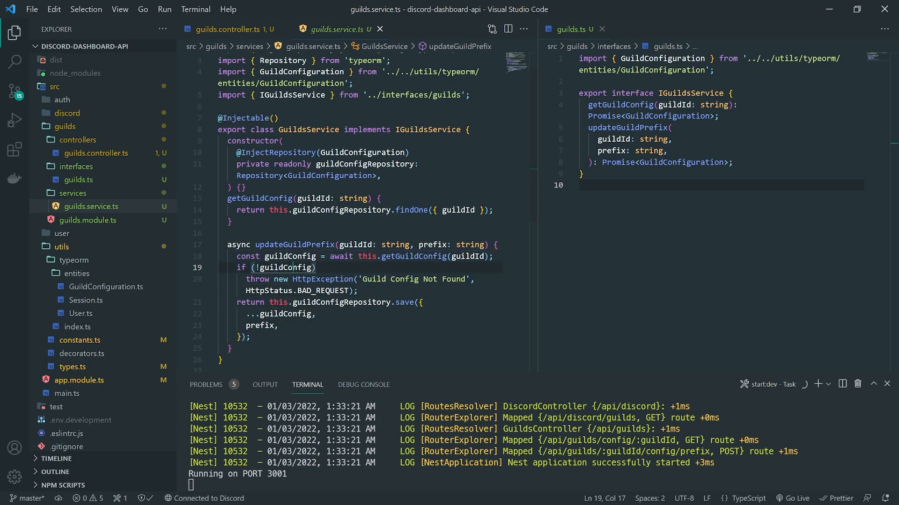
pyautogui.click(358, 290)
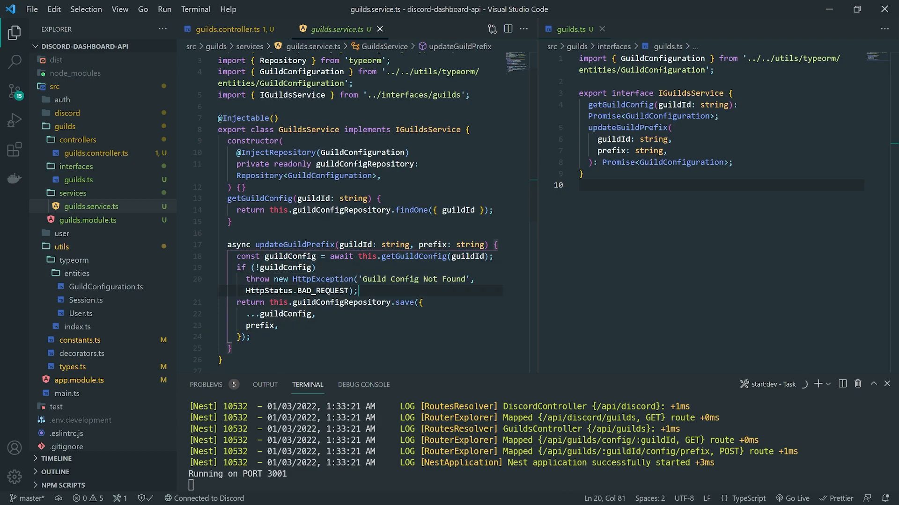
pyautogui.click(229, 29)
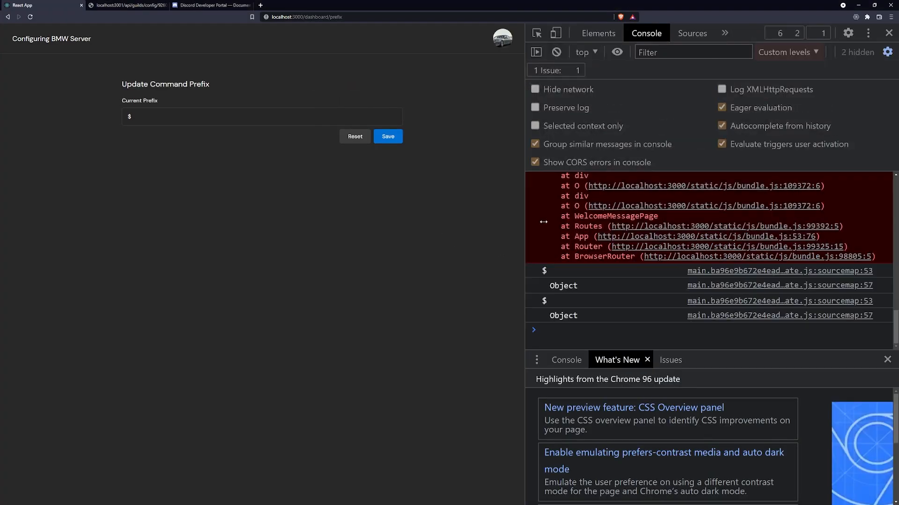
# Save the prefix (201 Created), return to the server list and reopen BMW Server's categories
pyautogui.click(387, 137)
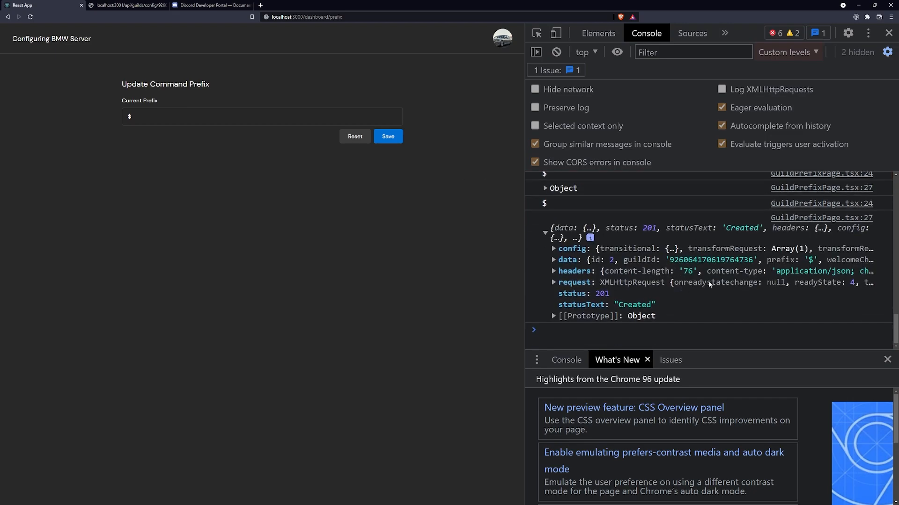
pyautogui.click(553, 259)
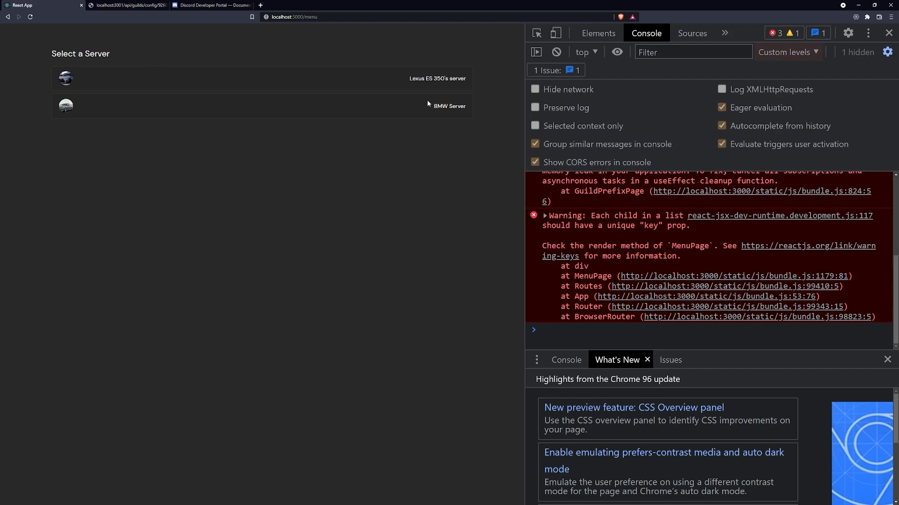
pyautogui.scroll(3)
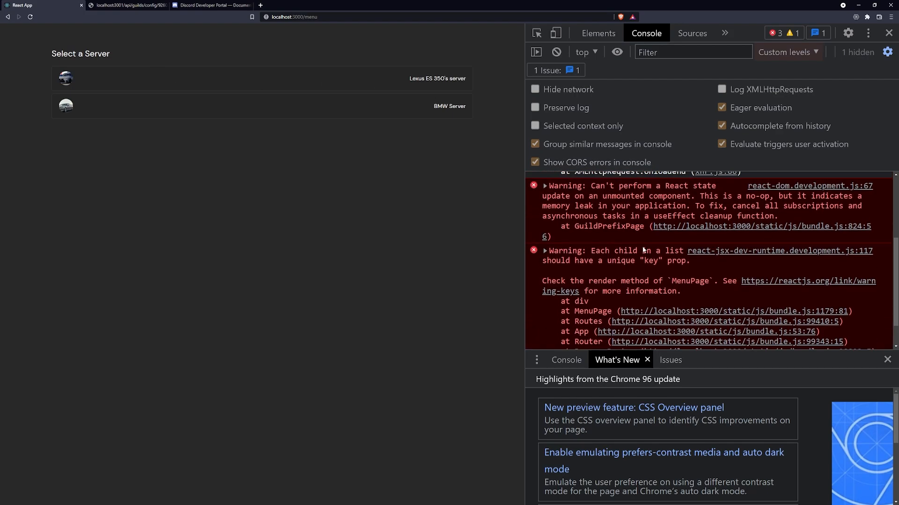
pyautogui.click(261, 79)
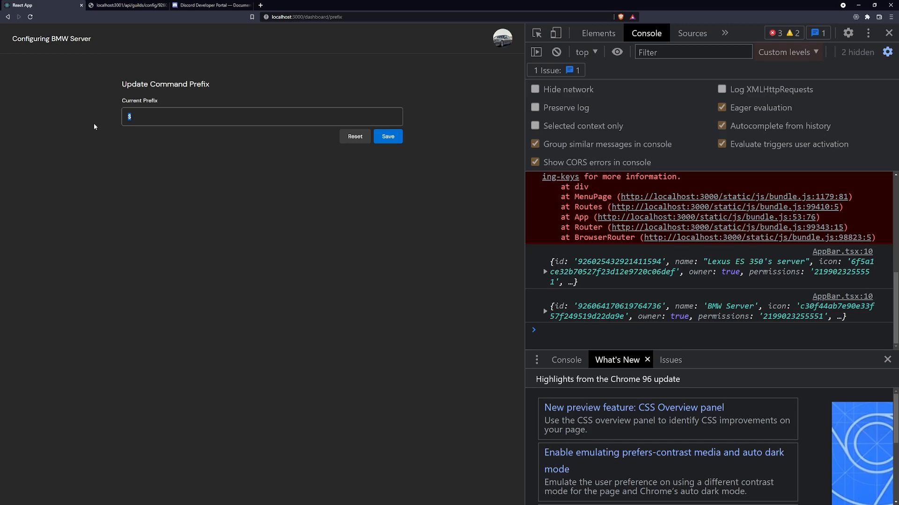
pyautogui.moveTo(221, 105)
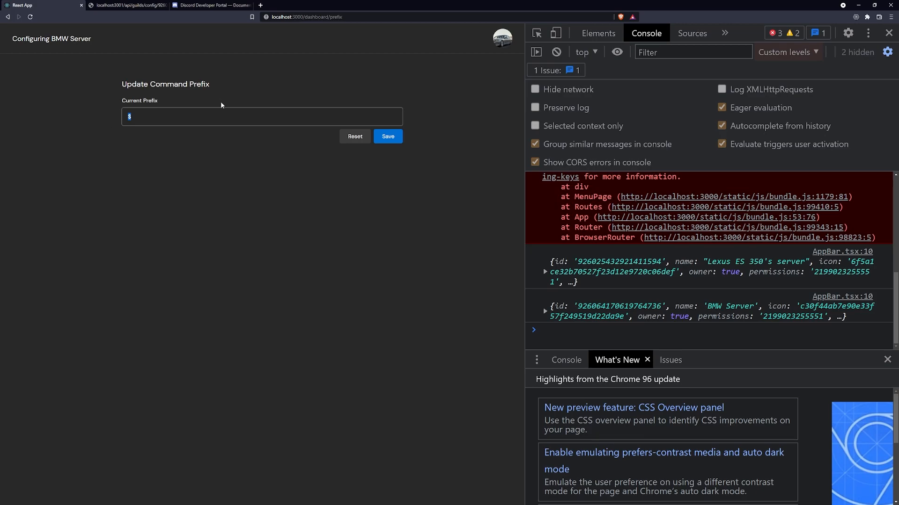
pyautogui.click(387, 136)
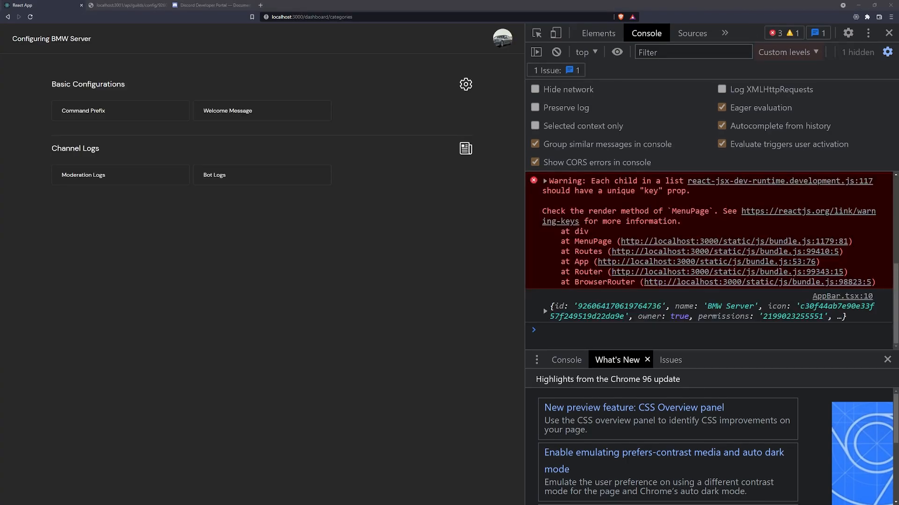
pyautogui.moveTo(148, 120)
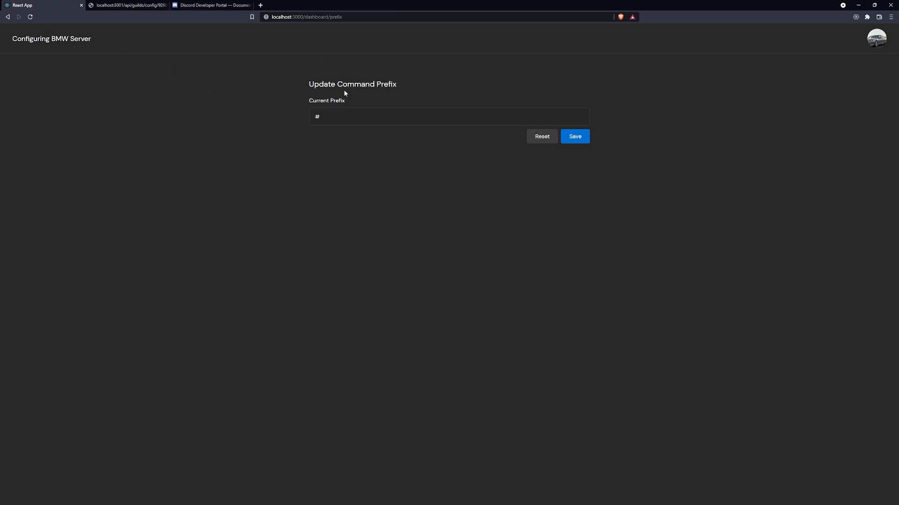
pyautogui.moveTo(343, 93)
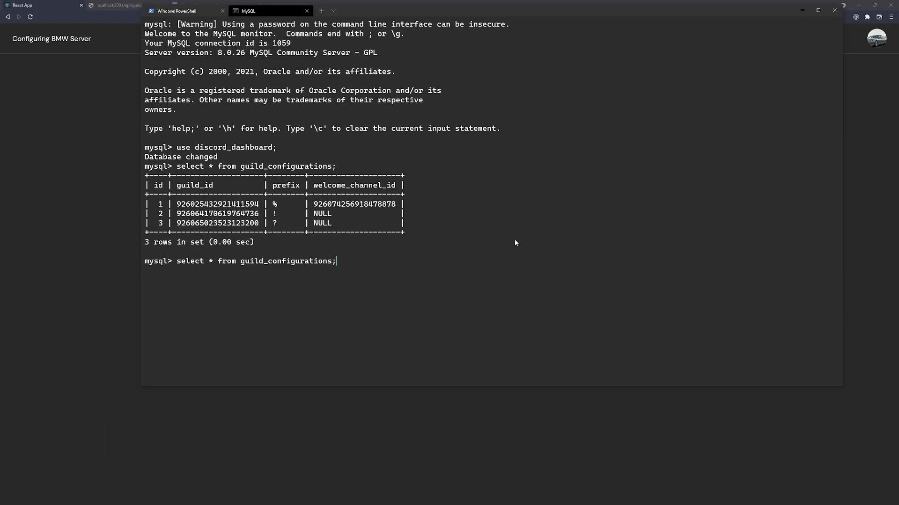
# Re-run 'select * from guild_configurations;' showing three rows with stored prefixes
pyautogui.press('Return')
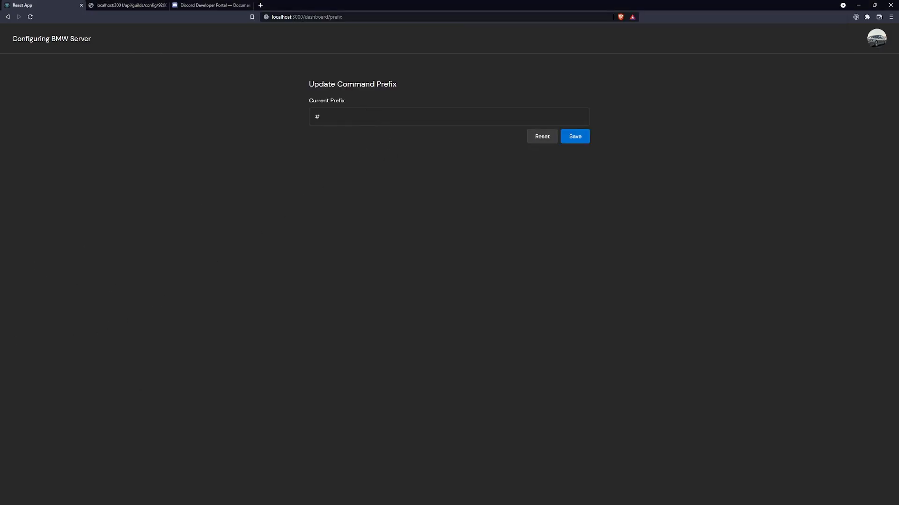
pyautogui.moveTo(123, 271)
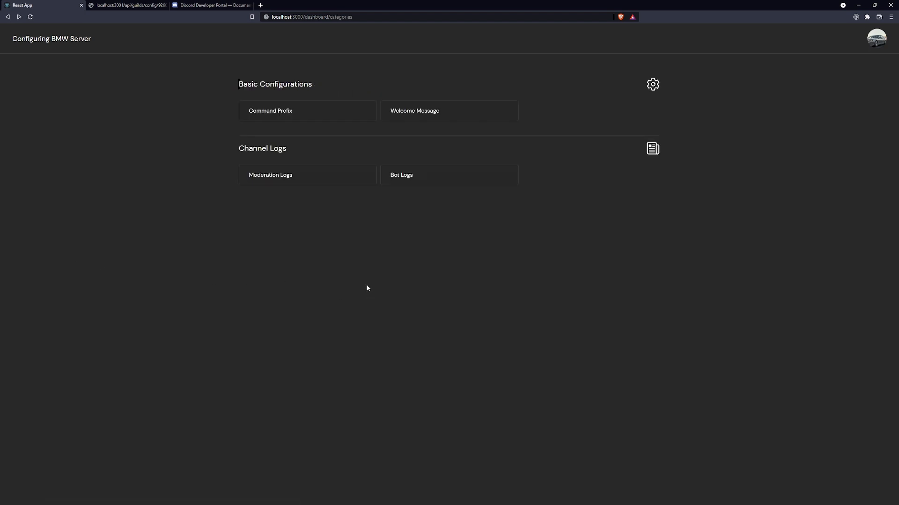
pyautogui.moveTo(369, 300)
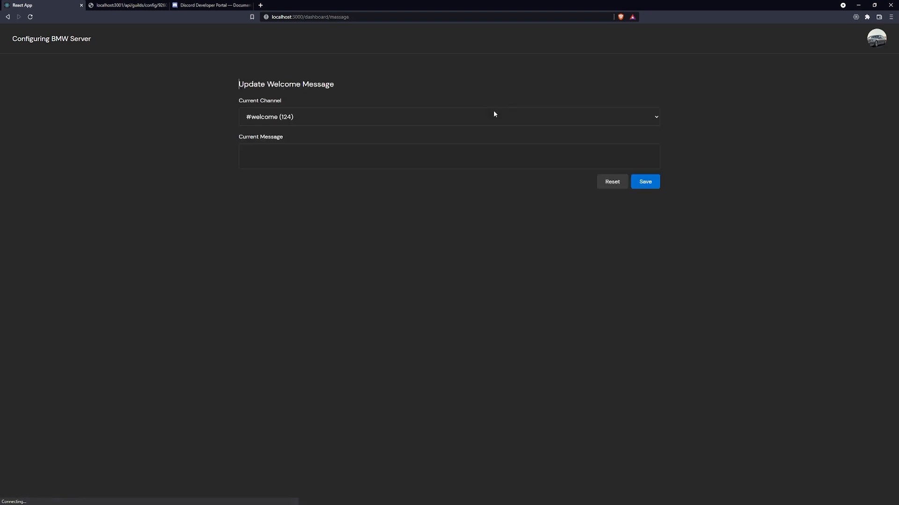
pyautogui.moveTo(513, 179)
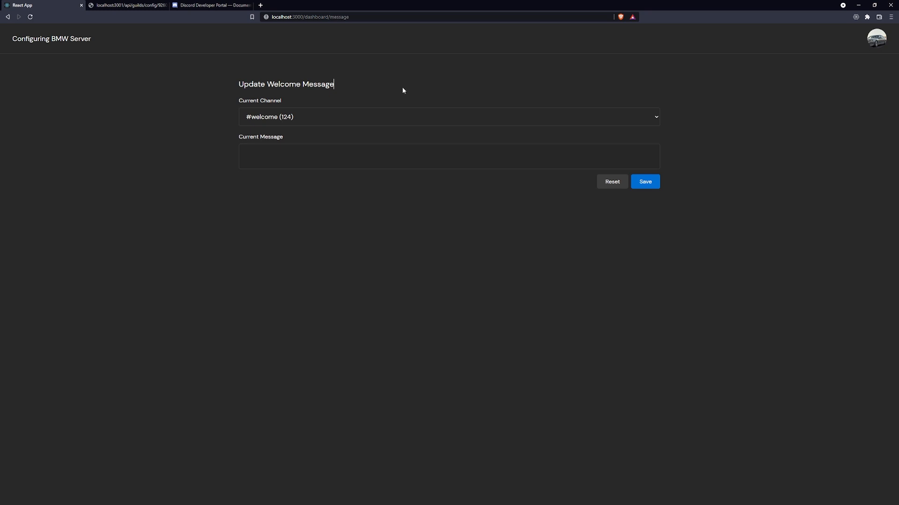
pyautogui.moveTo(476, 256)
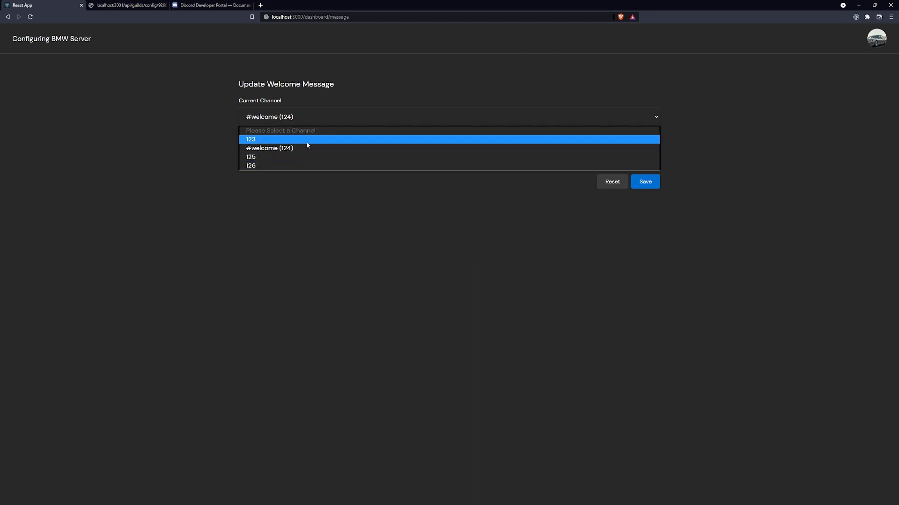
# Reselect #welcome (124) as BMW Server's welcome message channel
pyautogui.click(269, 148)
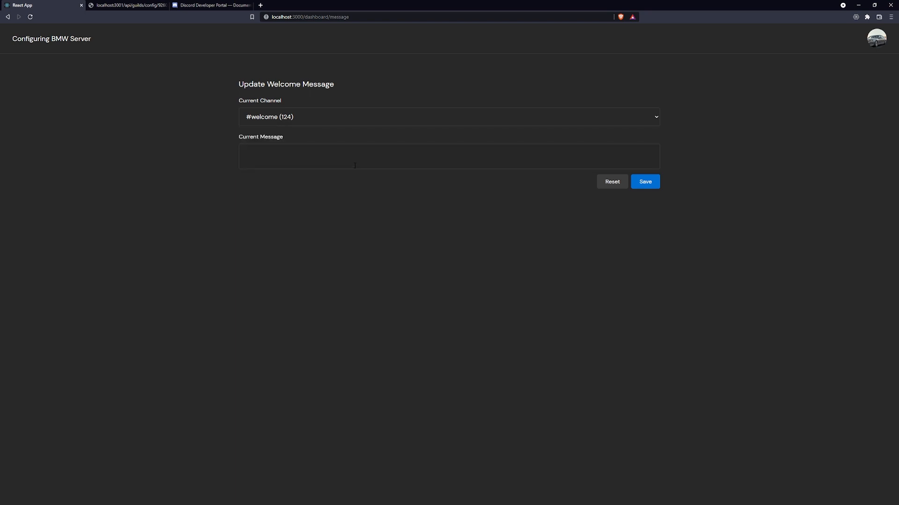
pyautogui.moveTo(486, 130)
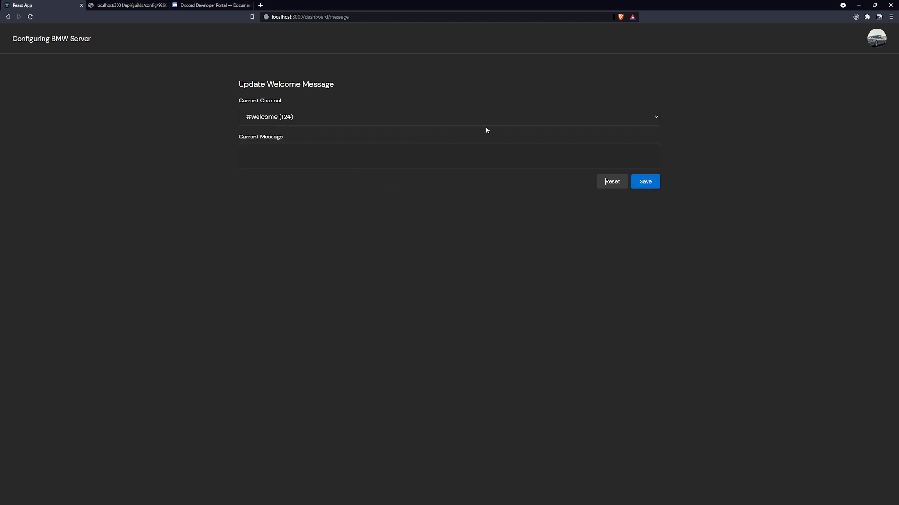
pyautogui.moveTo(555, 105)
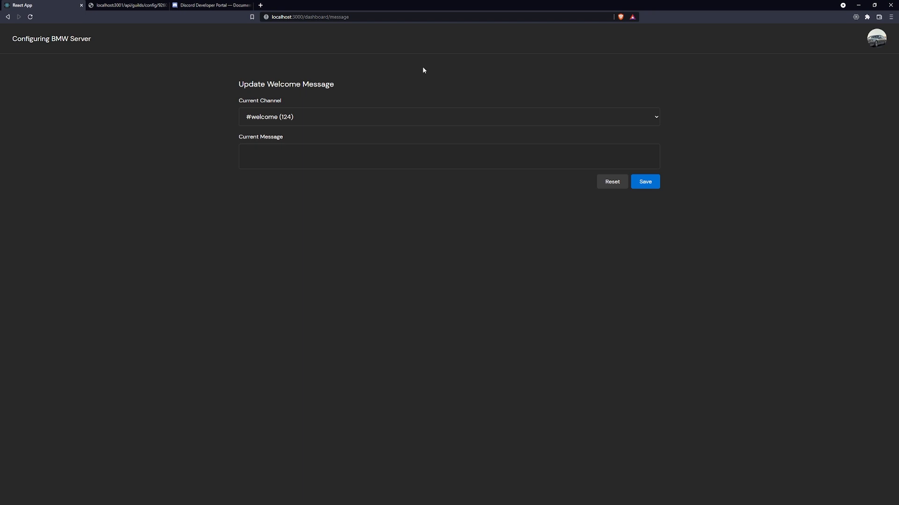
pyautogui.moveTo(652, 214)
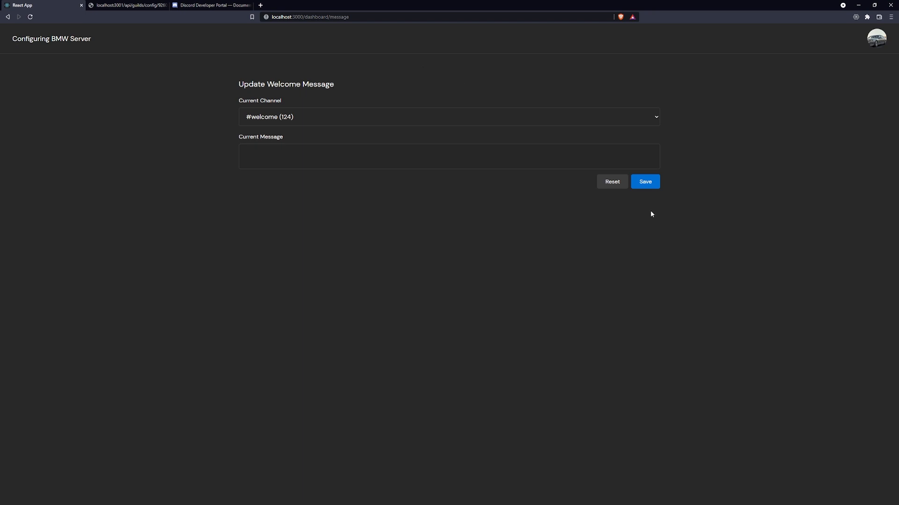
pyautogui.moveTo(651, 213)
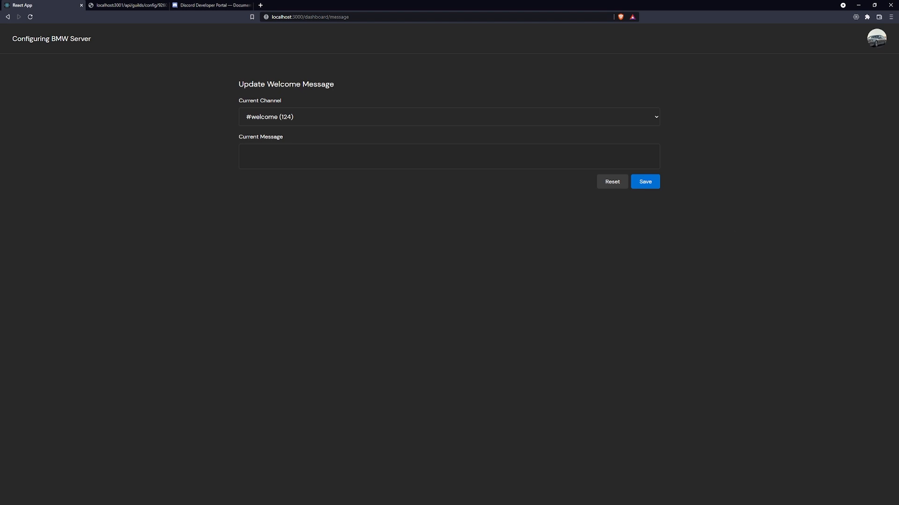